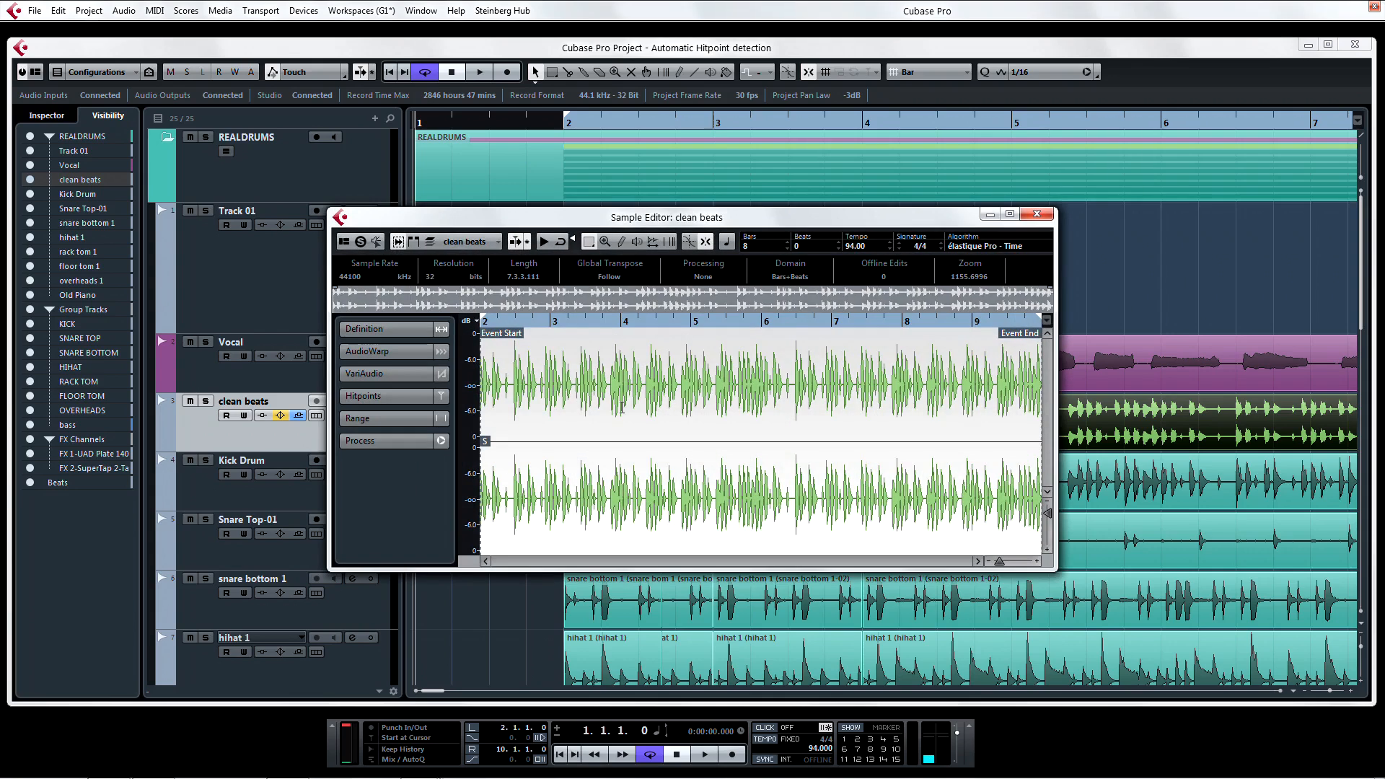
# - Show the detected hitpoint lines across the clean beats drum waveform
pyautogui.click(364, 395)
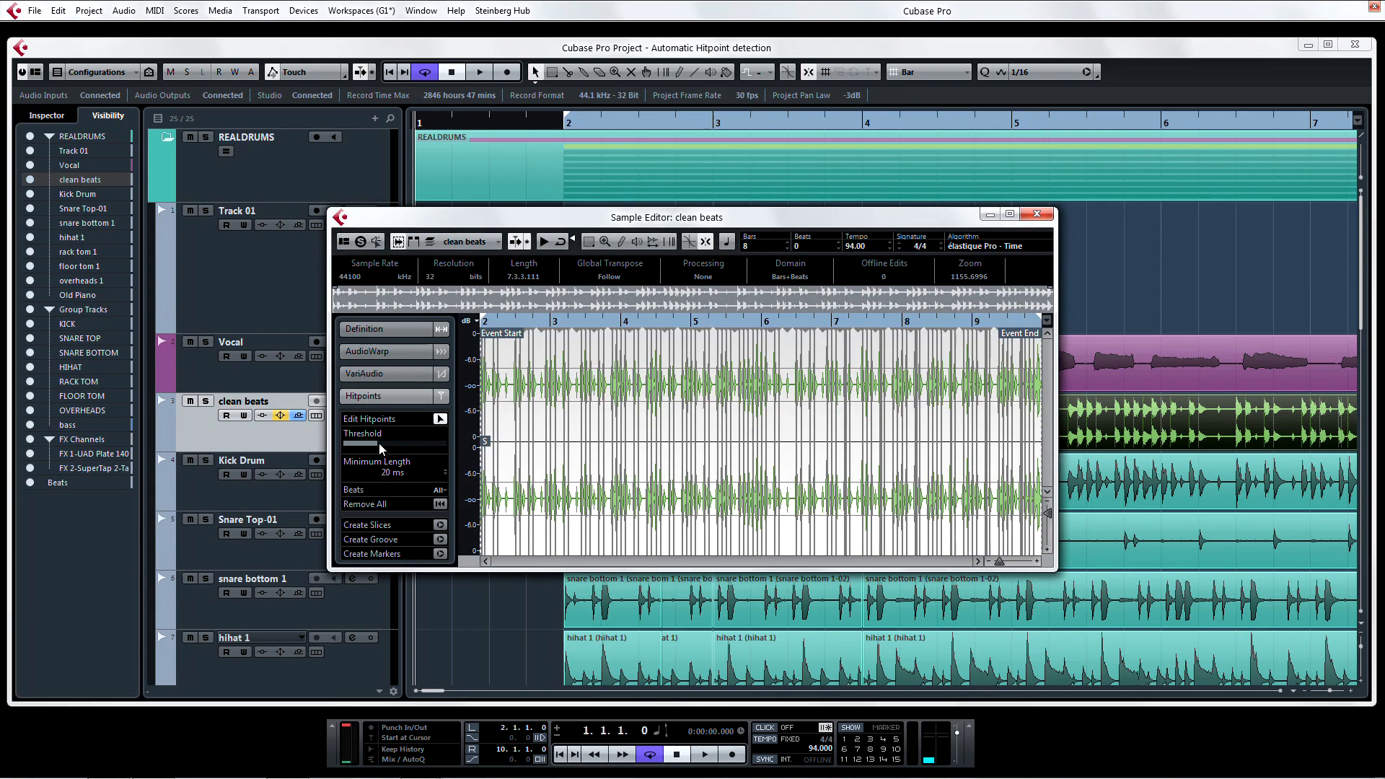
pyautogui.moveTo(655, 280)
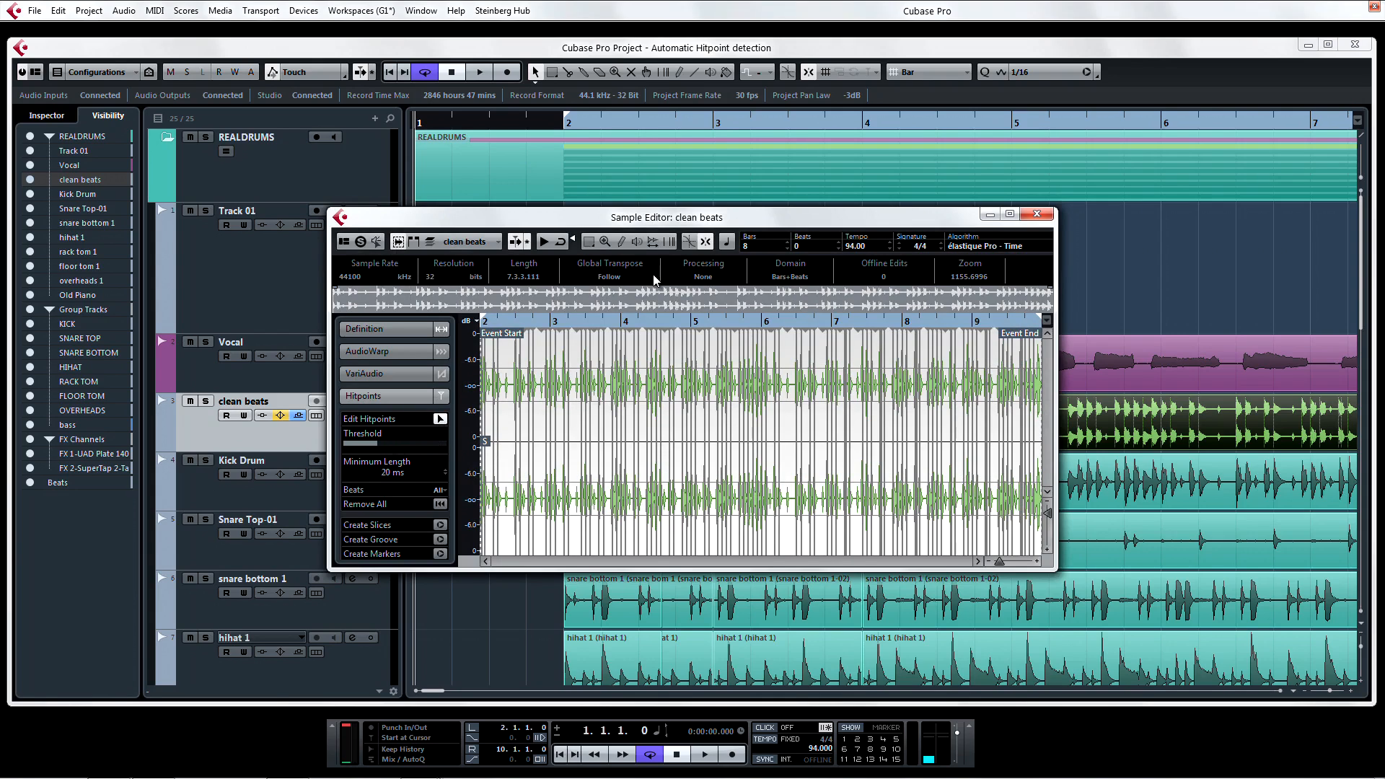
# - Close the clean beats Sample Editor, returning to the project's Beats event on Track 01
pyautogui.click(1036, 213)
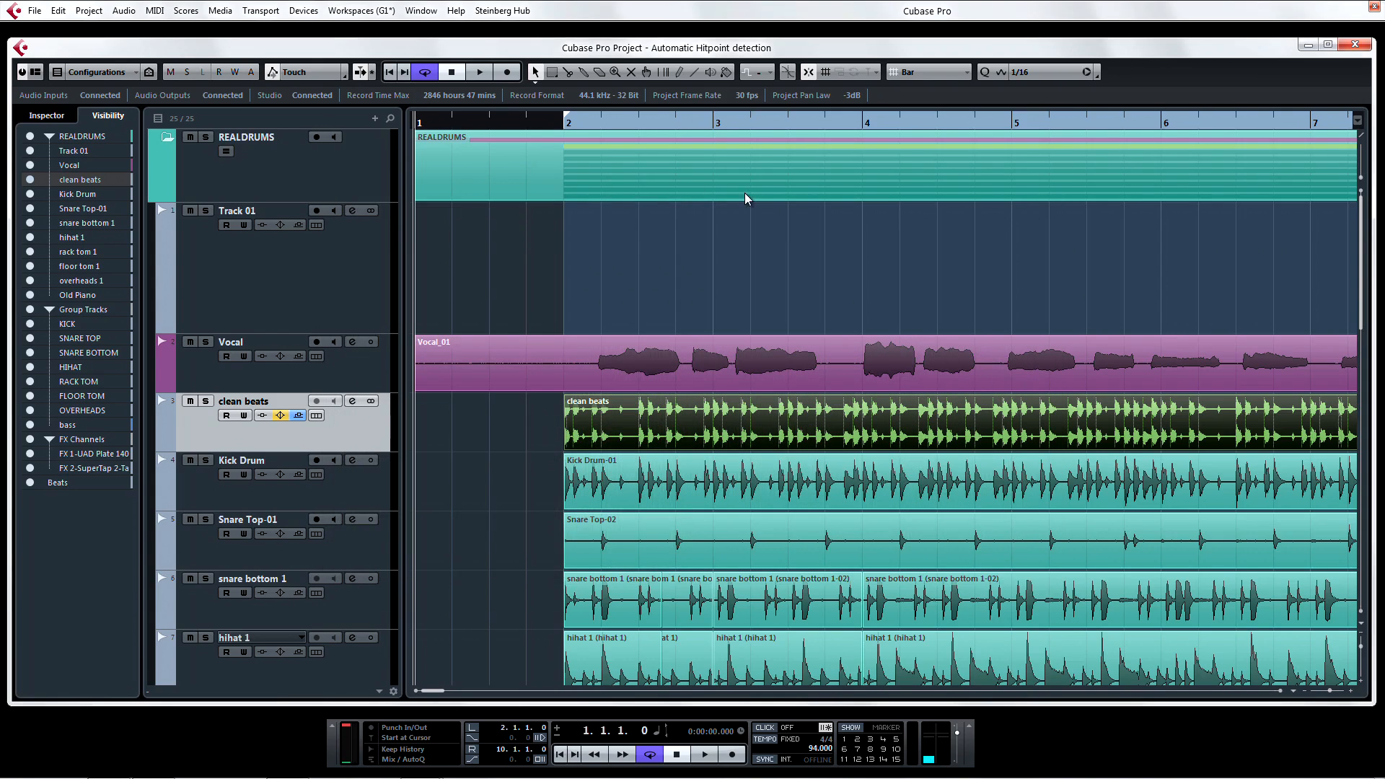
pyautogui.moveTo(431, 173)
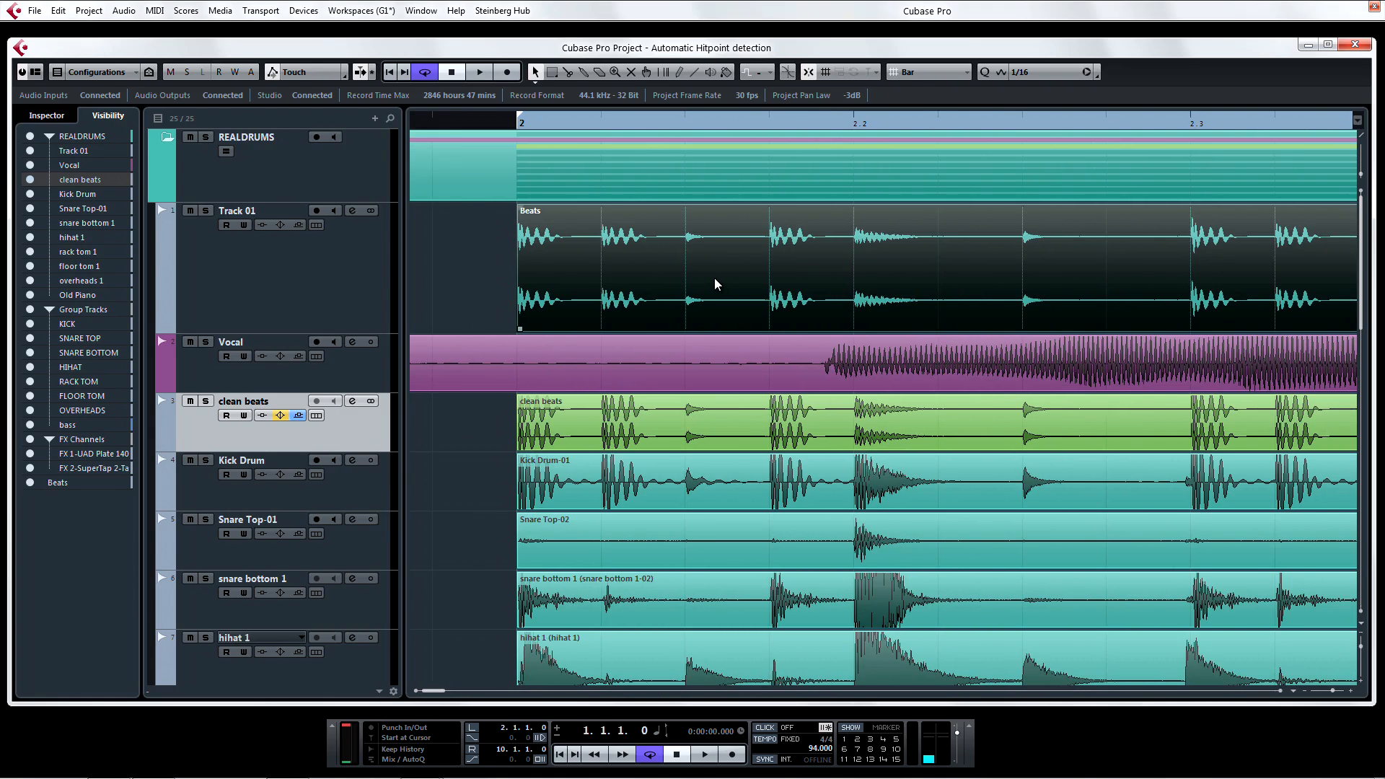
pyautogui.moveTo(1021, 270)
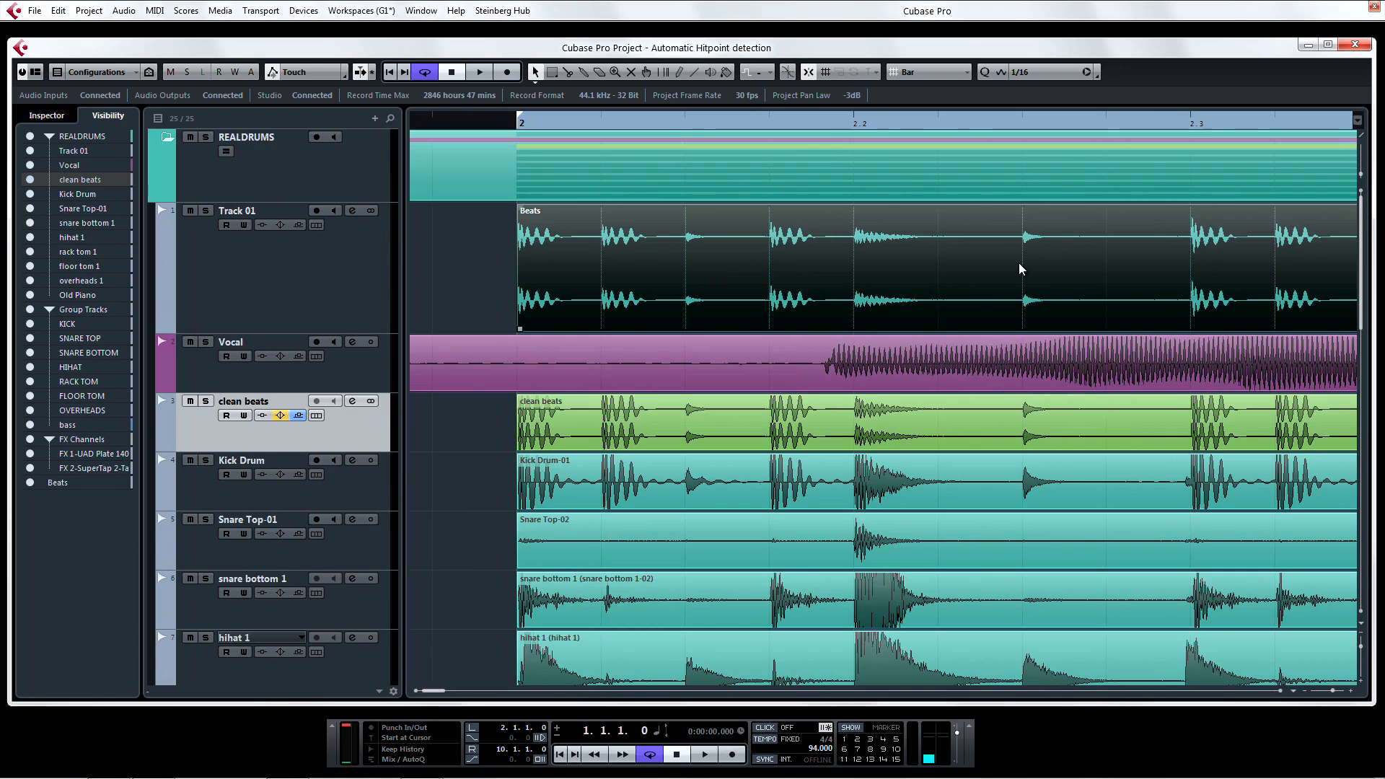
# - View Vocal_01's detected hitpoints in the Sample Editor, then close it again
pyautogui.click(316, 342)
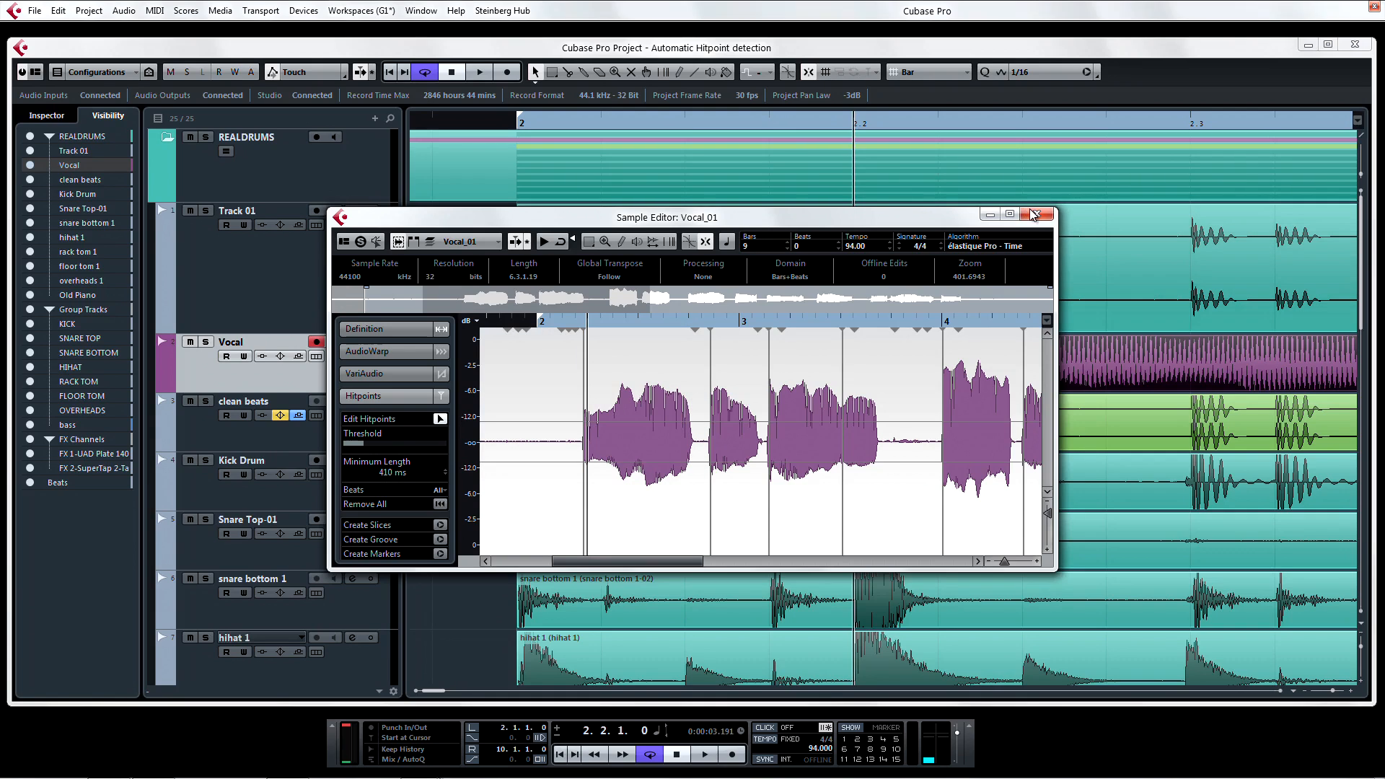
pyautogui.click(1036, 213)
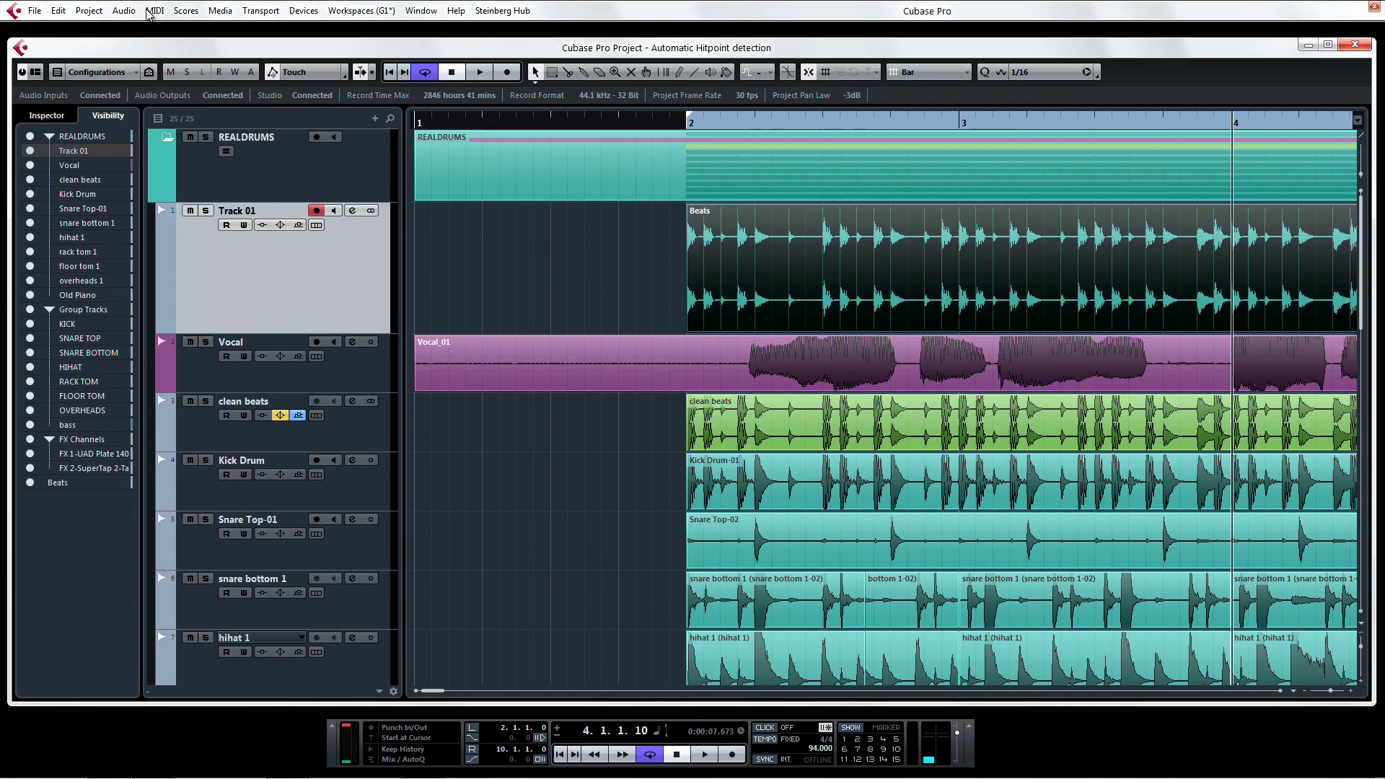
# - Cut the Beats event into separate audio slices at its hitpoints
pyautogui.click(126, 10)
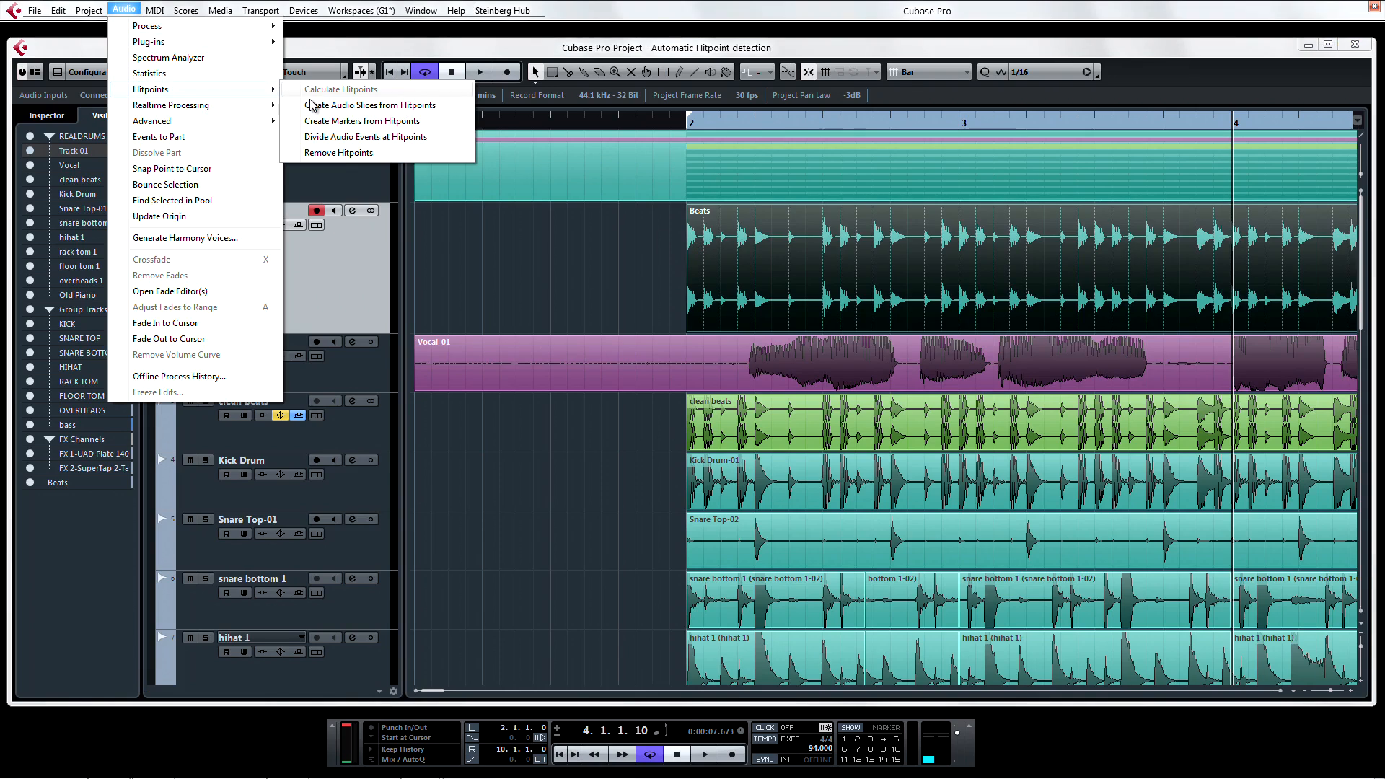
pyautogui.click(374, 104)
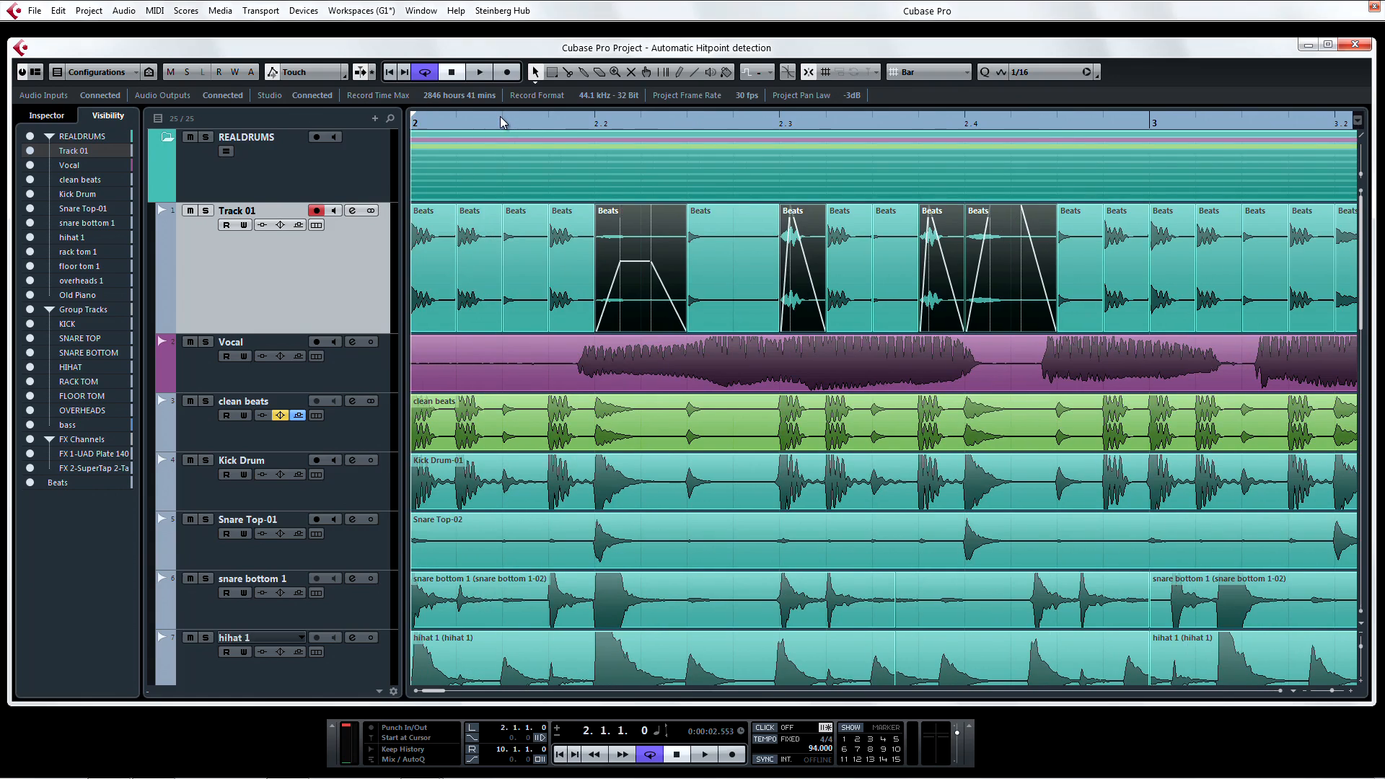
pyautogui.click(205, 210)
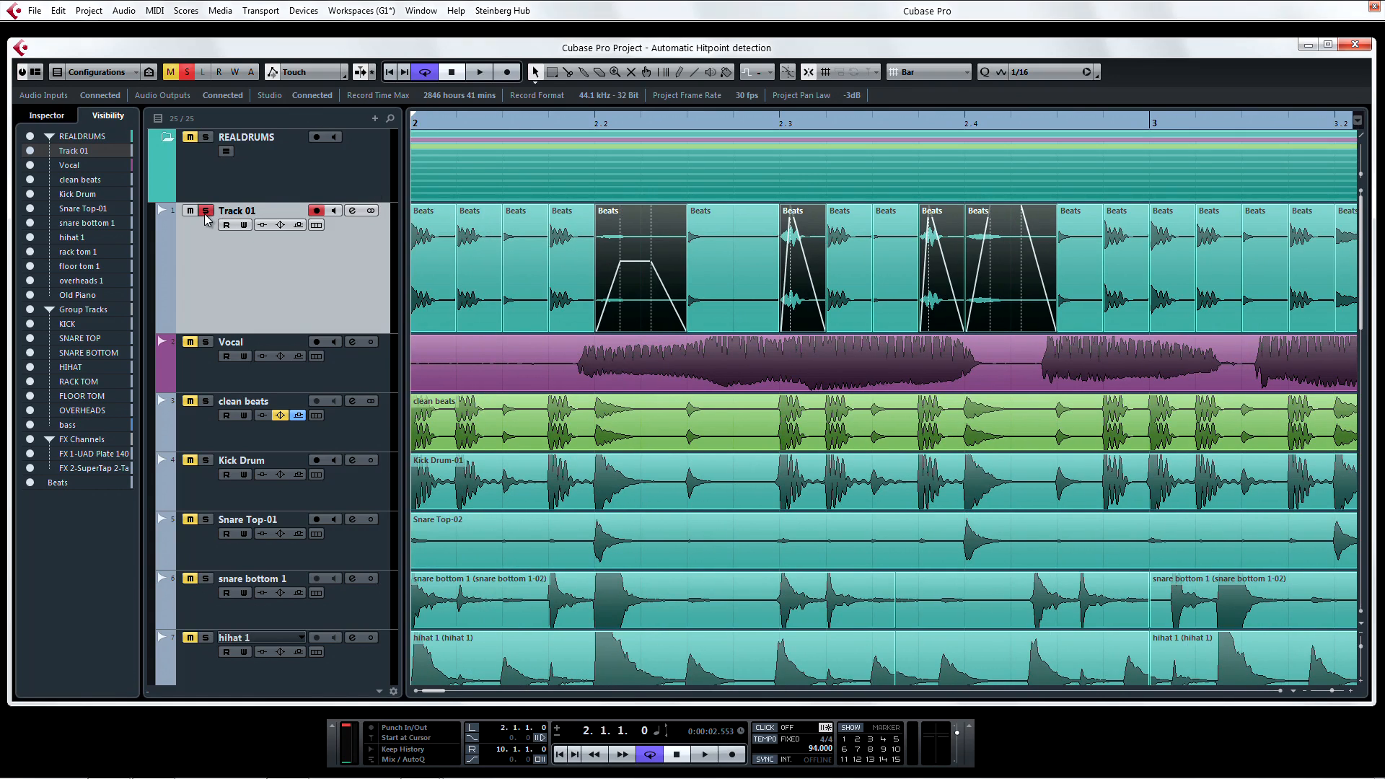
pyautogui.click(479, 72)
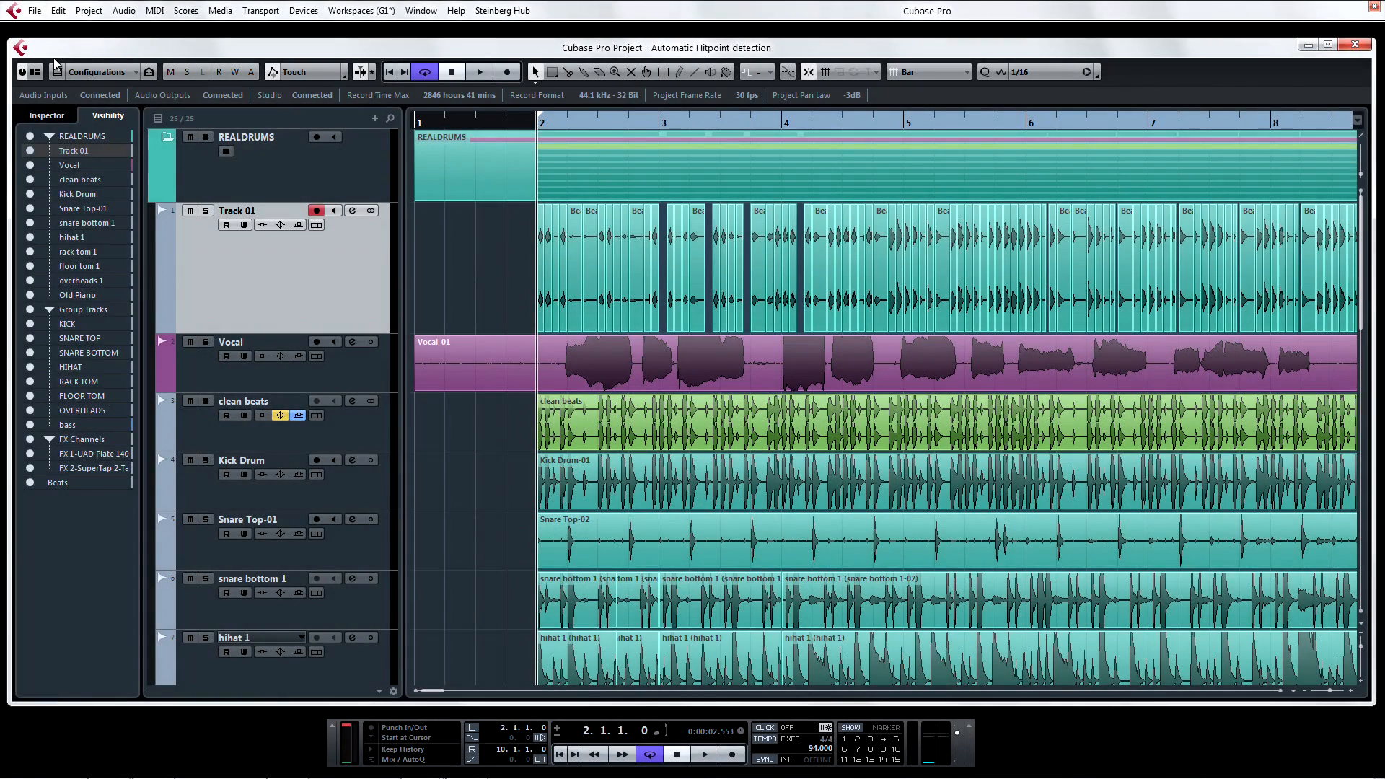
# - Switch off Enable Automatic Hitpoint Detection in the audio editing preferences and confirm
pyautogui.click(38, 7)
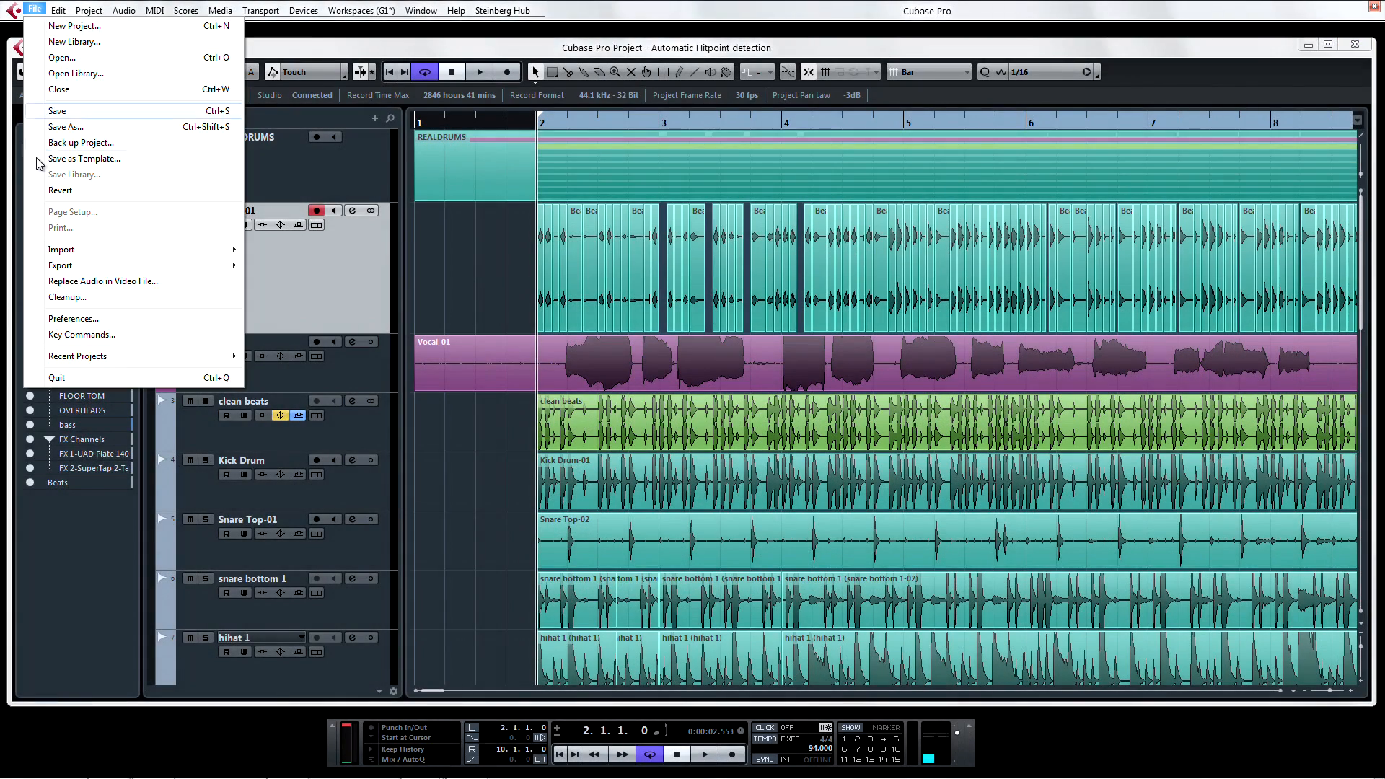
pyautogui.click(72, 318)
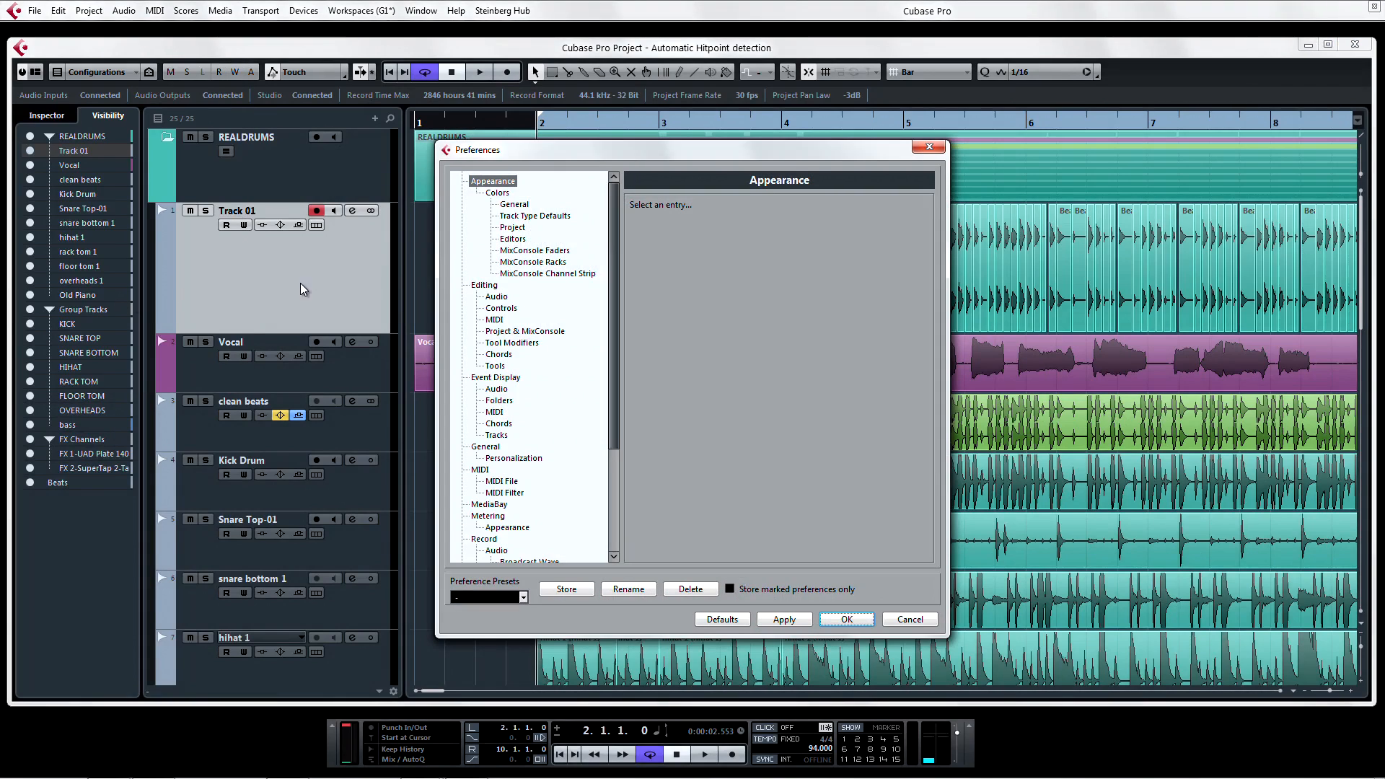
pyautogui.click(496, 298)
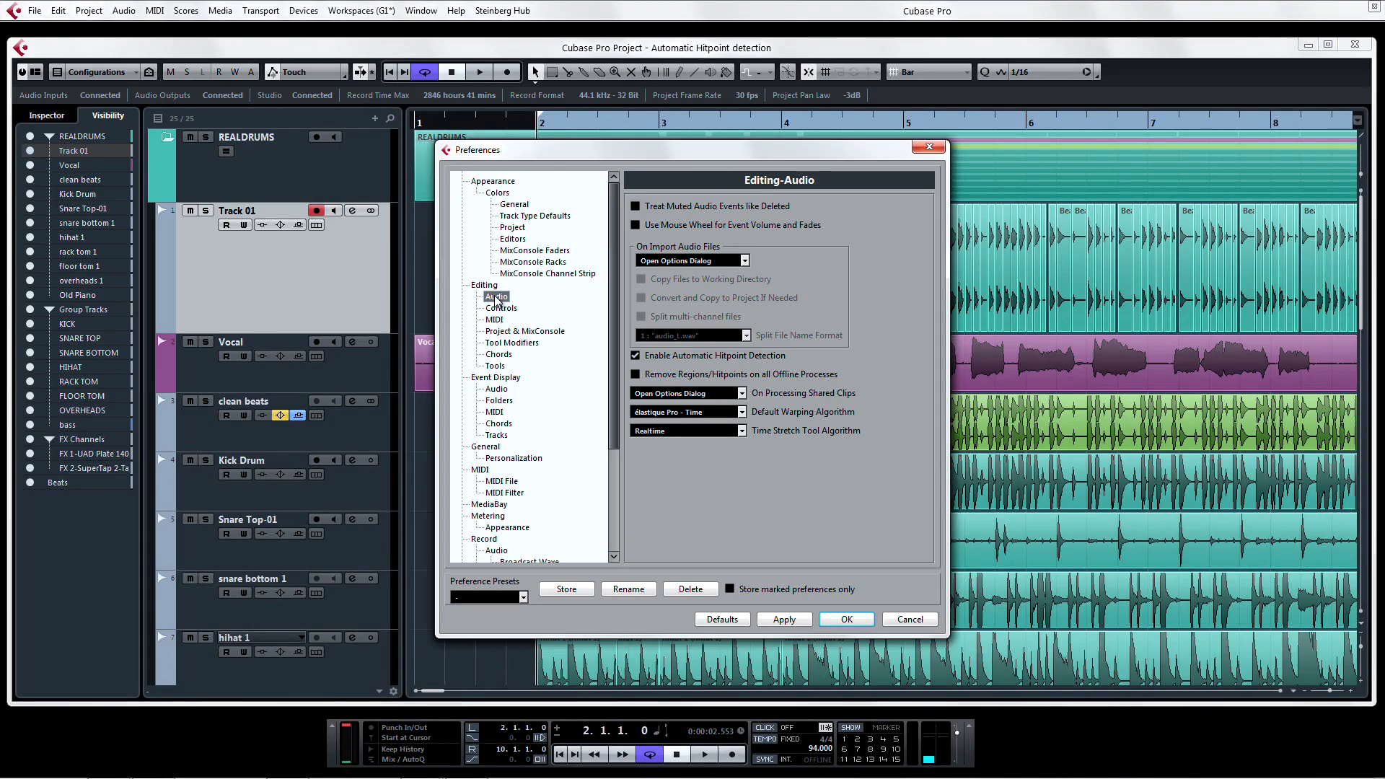
pyautogui.click(634, 355)
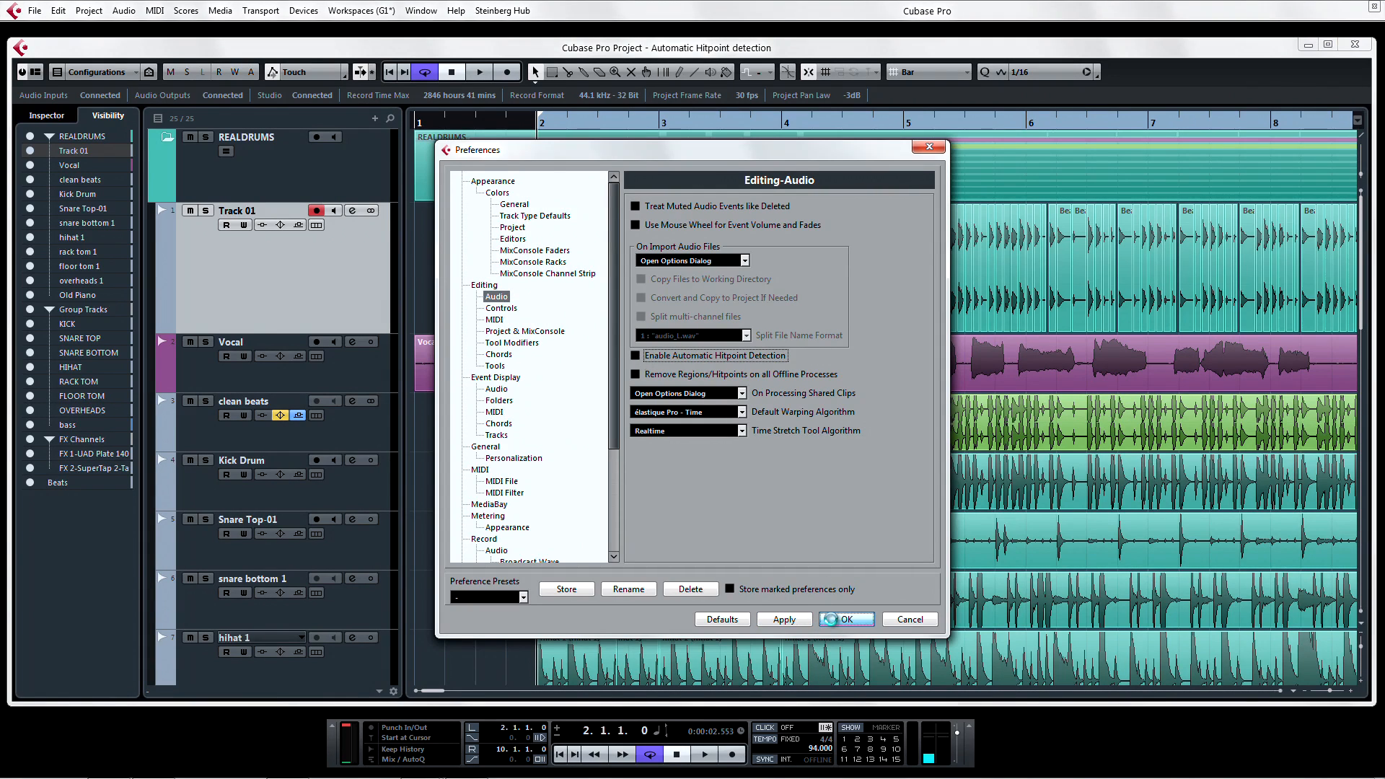
pyautogui.click(846, 620)
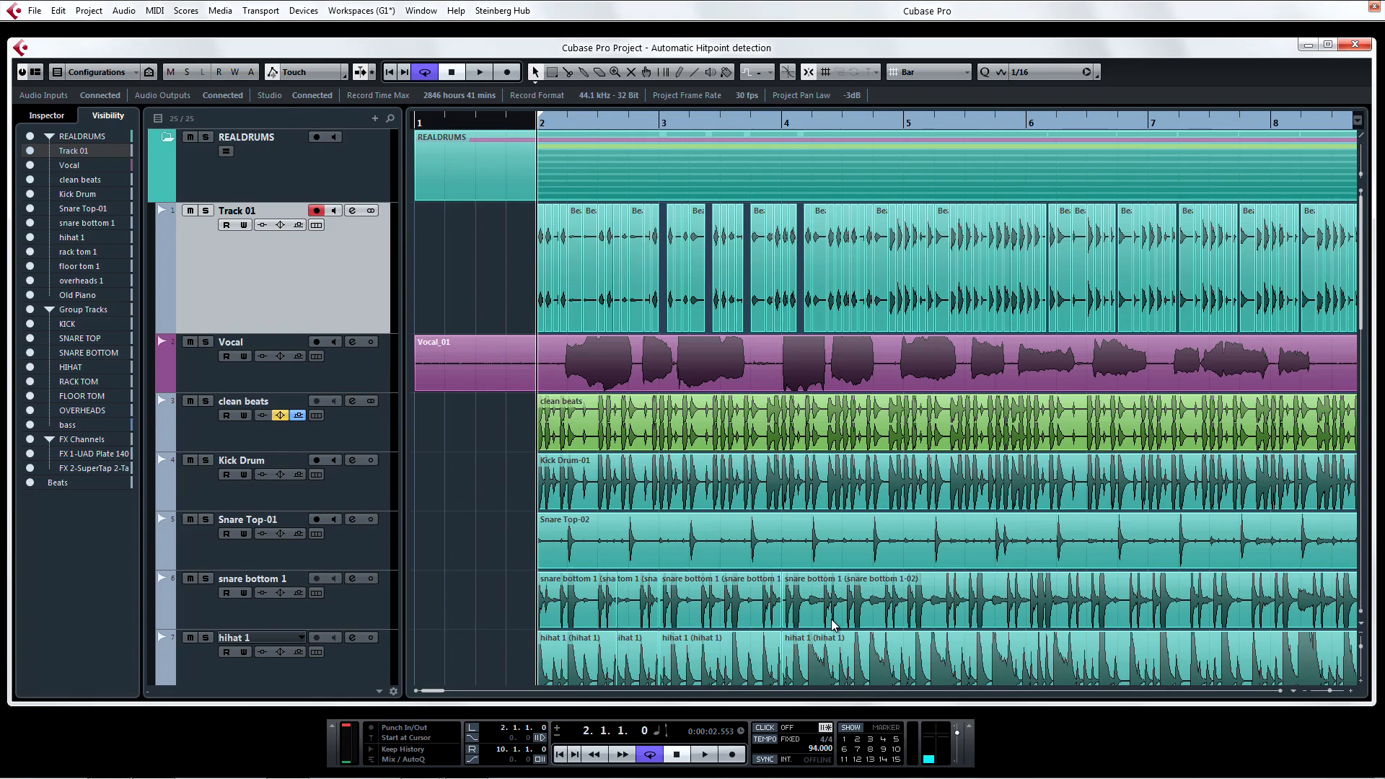
# - Select the Vocal_01 event and bring up the Audio menu commands for it
pyautogui.click(482, 367)
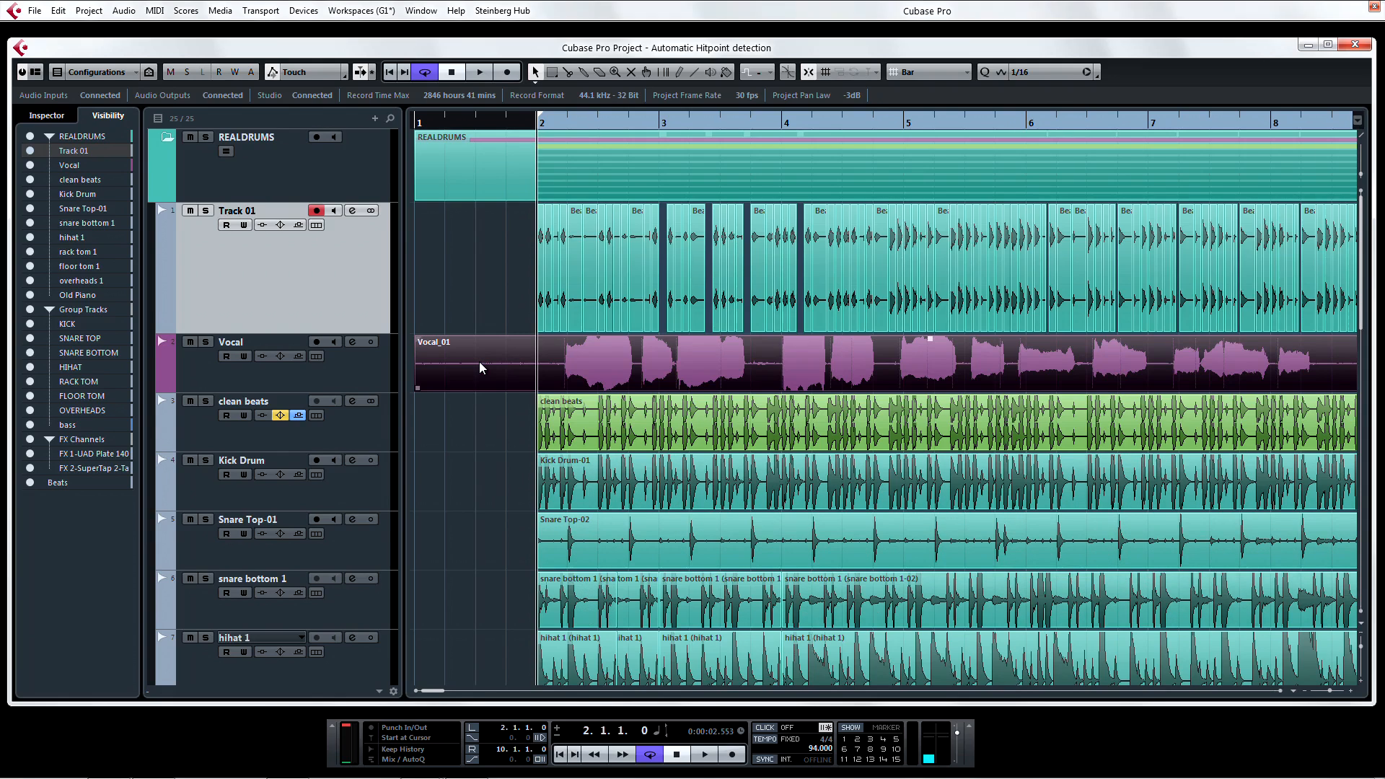
pyautogui.click(120, 10)
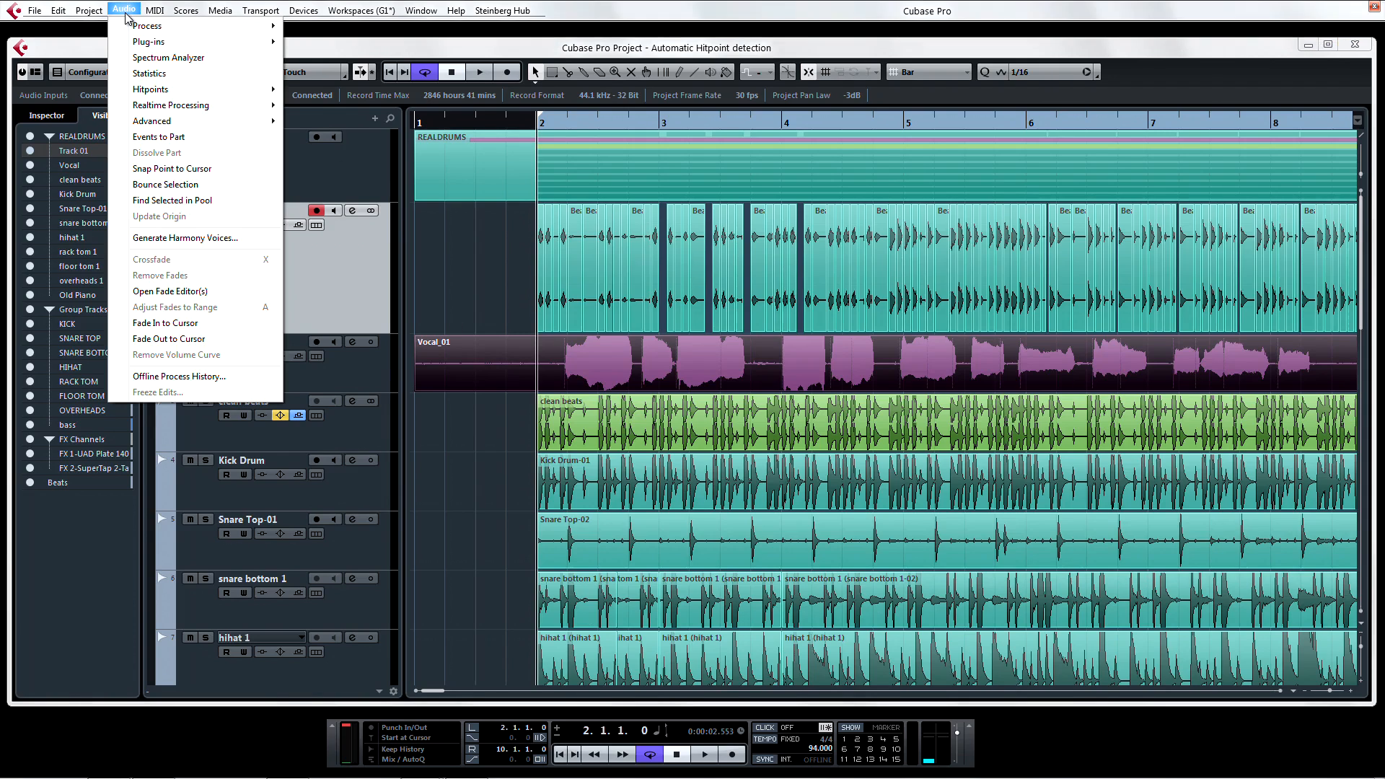
pyautogui.moveTo(157, 90)
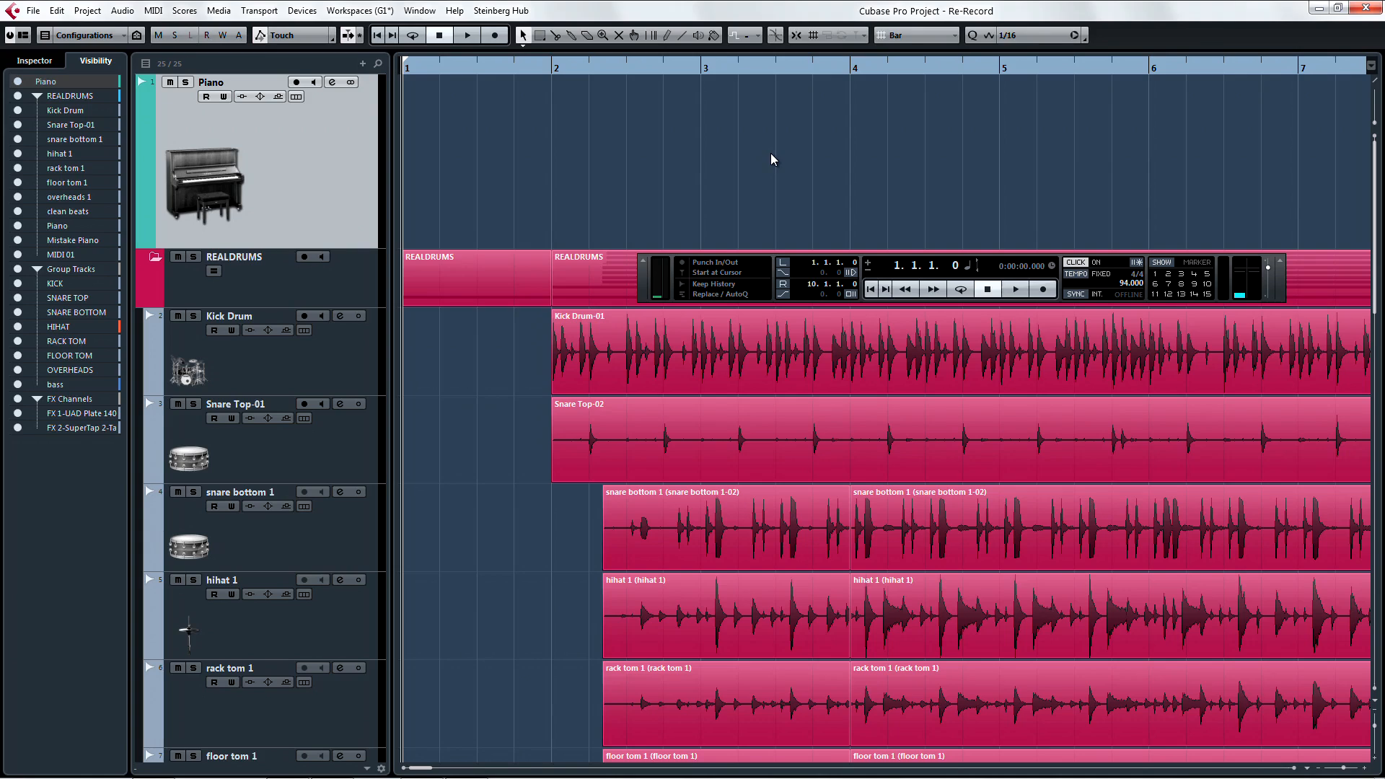
# - Set the left locator to bar 2, arm the Piano track, and choose Re-Record recording mode
pyautogui.click(823, 261)
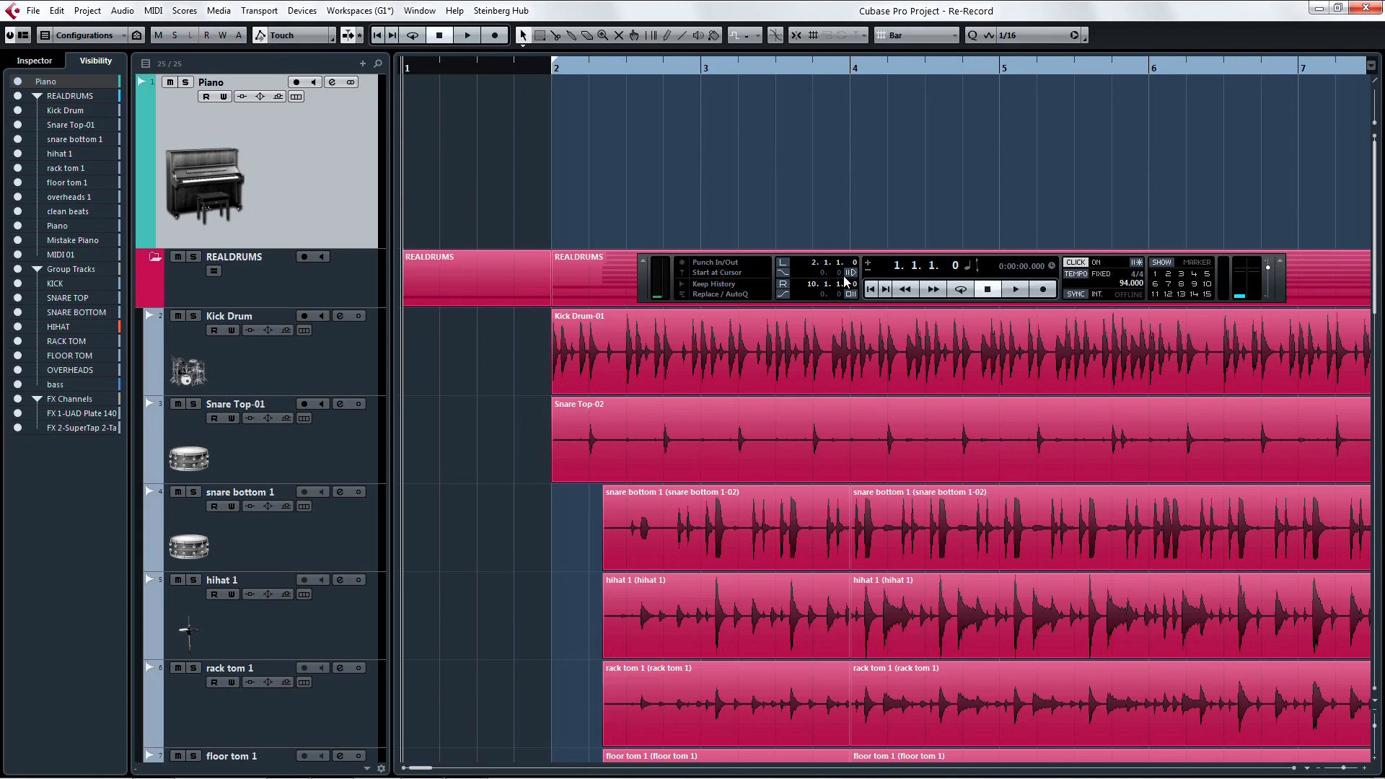
pyautogui.click(295, 81)
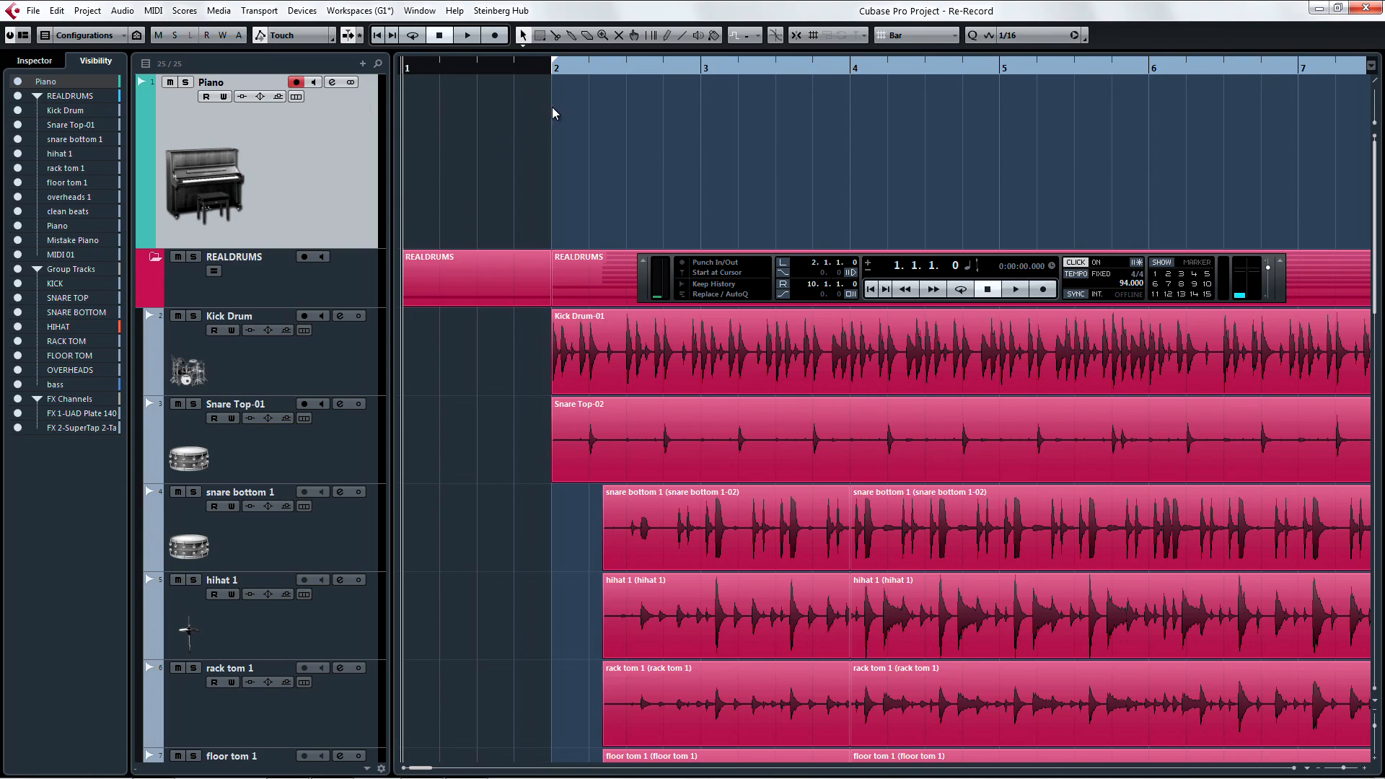
pyautogui.click(493, 34)
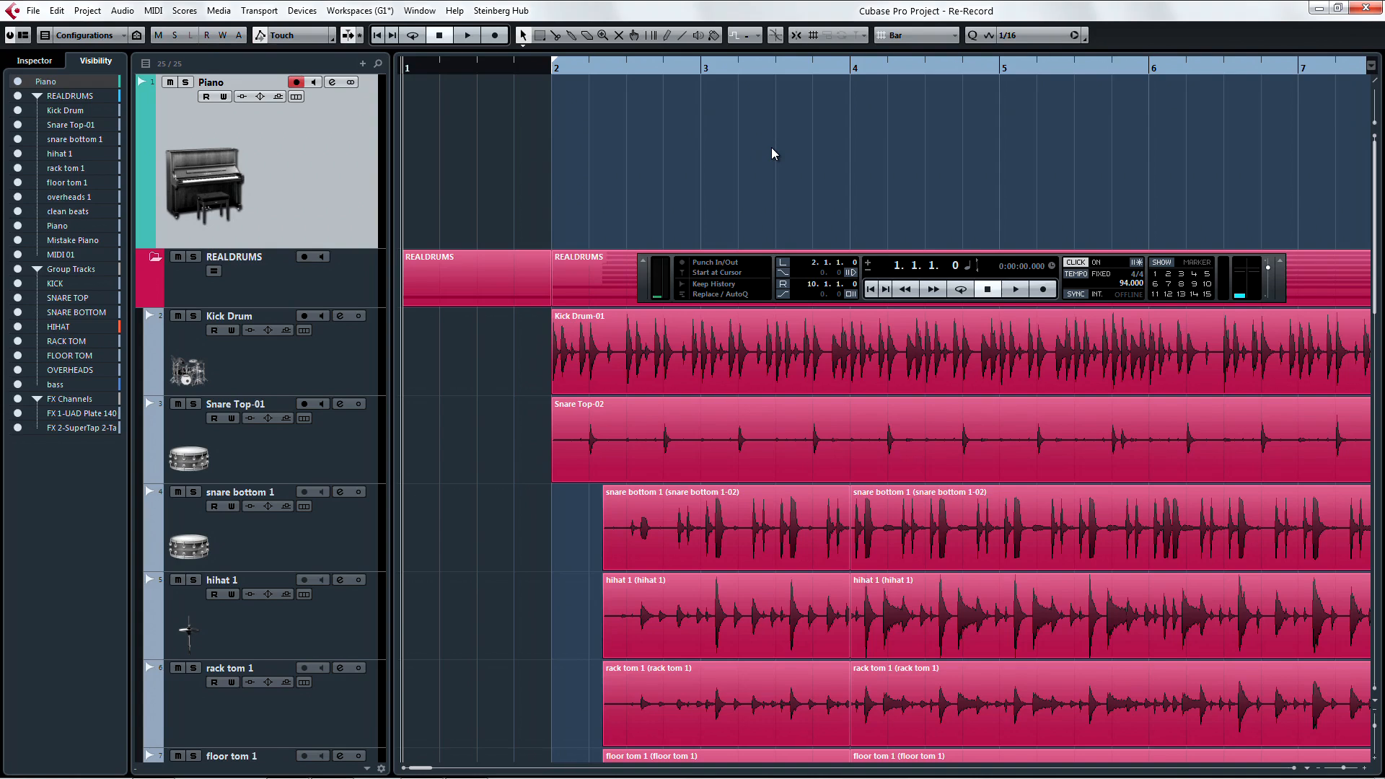
pyautogui.moveTo(748, 231)
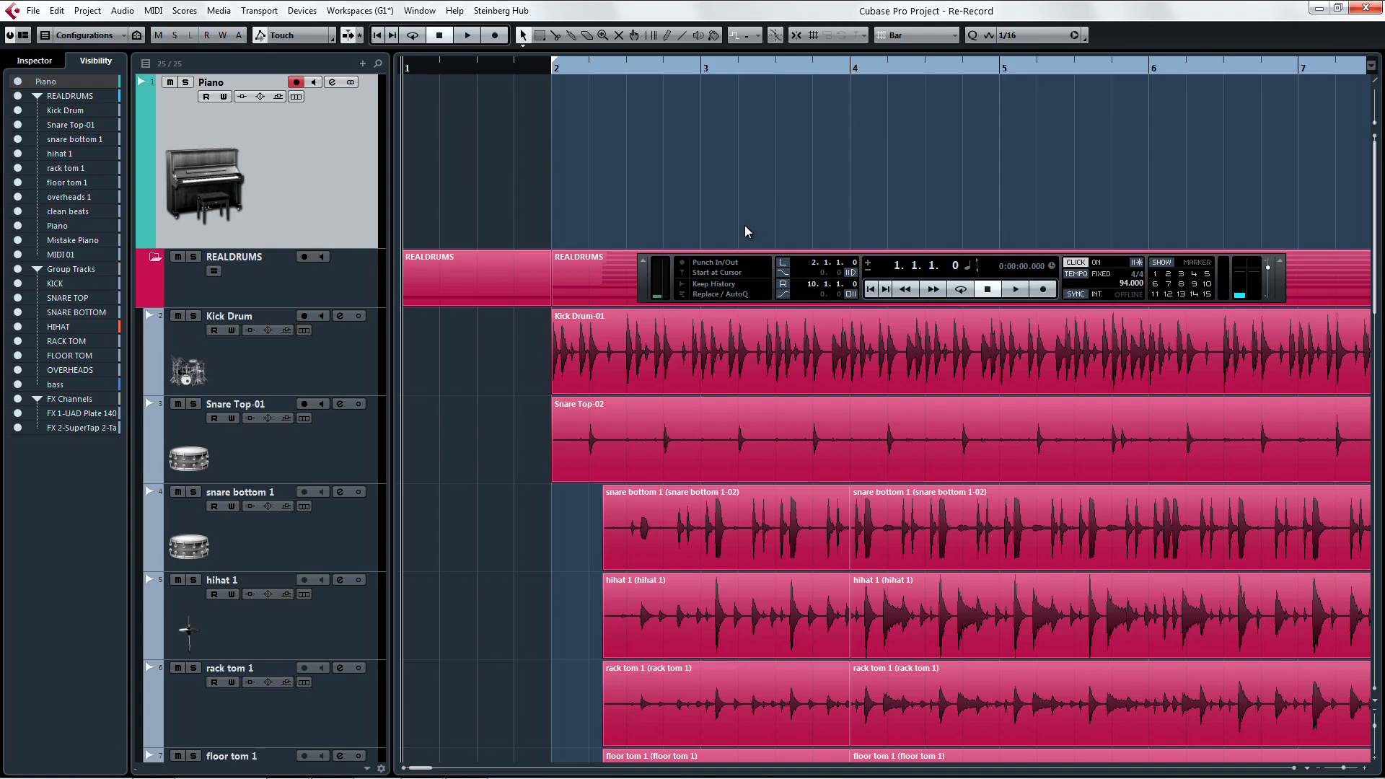
pyautogui.click(682, 277)
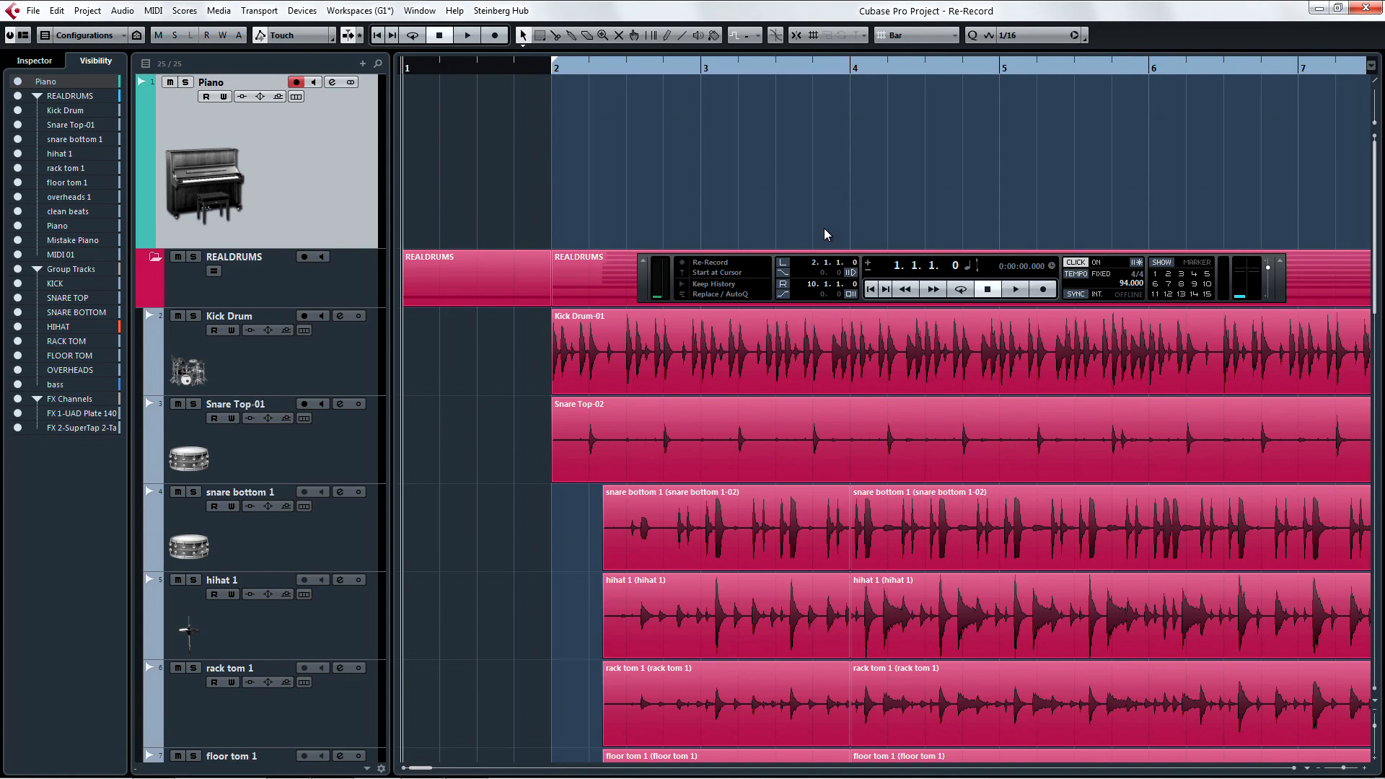
# - Record a new piano take, Piano_18, on the Piano track from bar 2
pyautogui.click(492, 35)
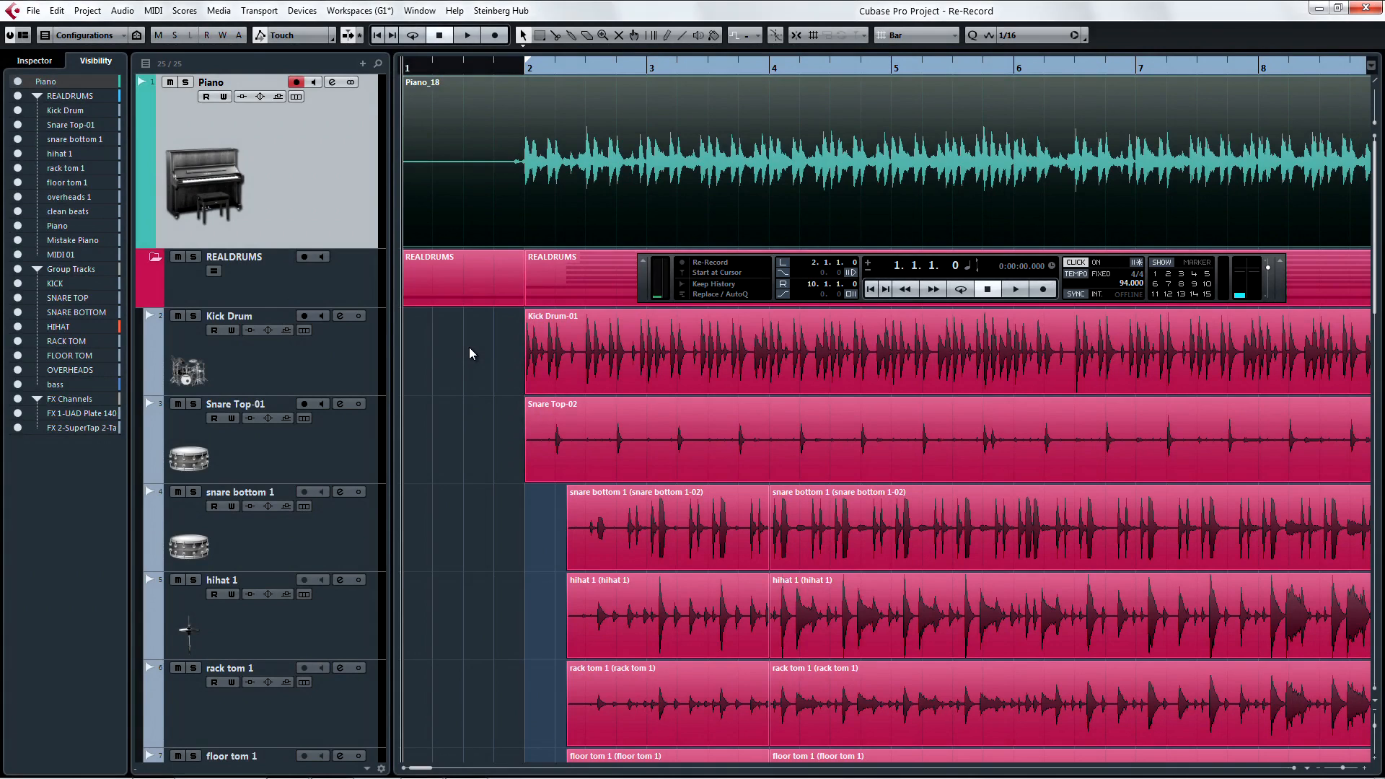
# - Open the Piano Selection project with its Acoustic Grand Piano MIDI part
pyautogui.click(223, 10)
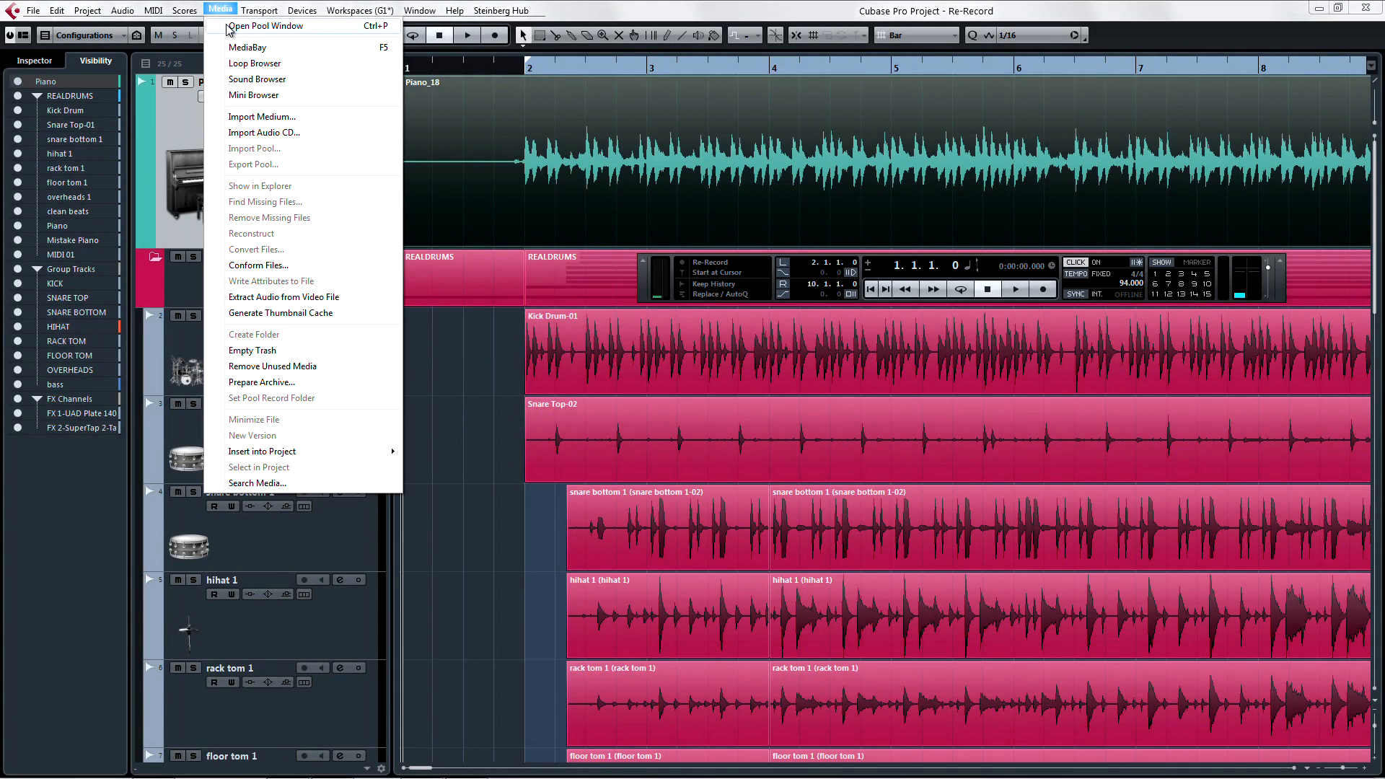
pyautogui.click(263, 26)
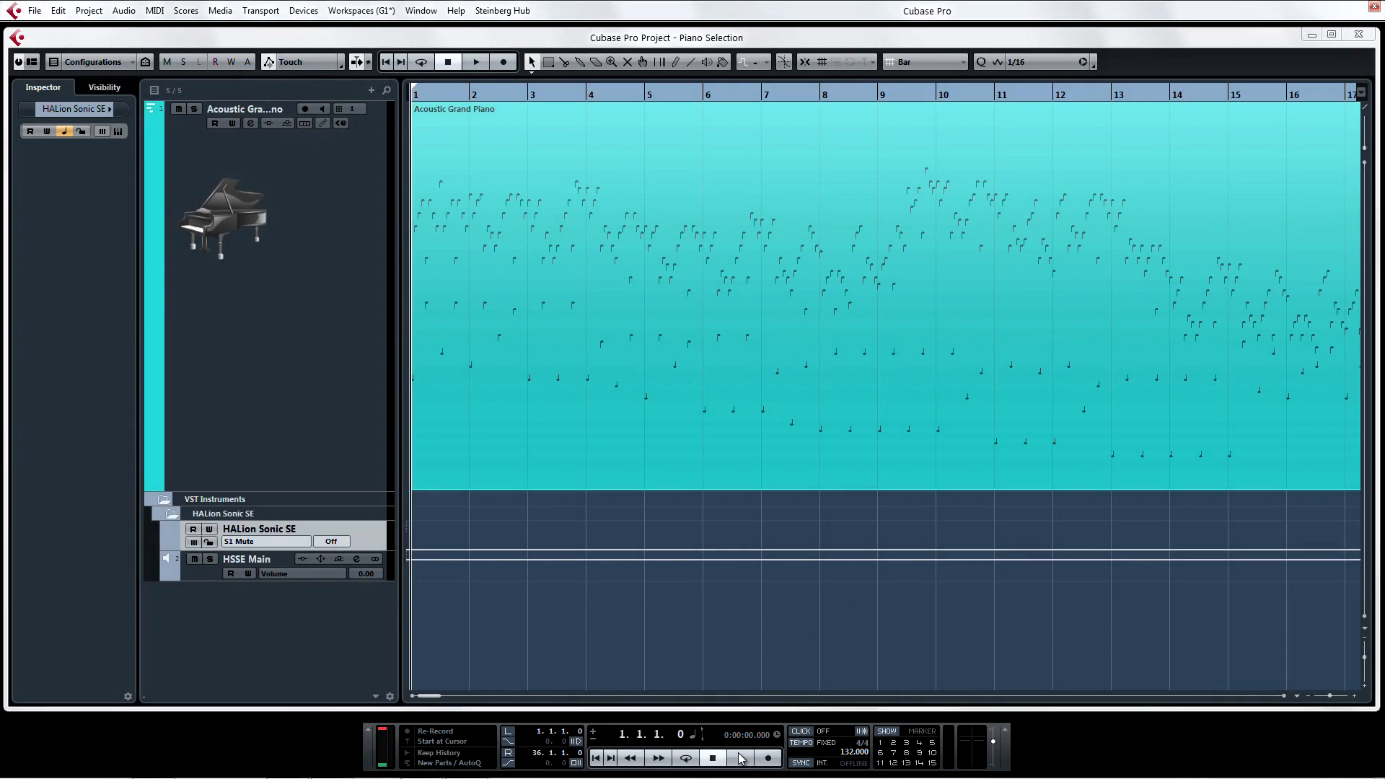
# - Play the part, select the Acoustic Grand Piano track and open it in the Score Editor
pyautogui.click(741, 757)
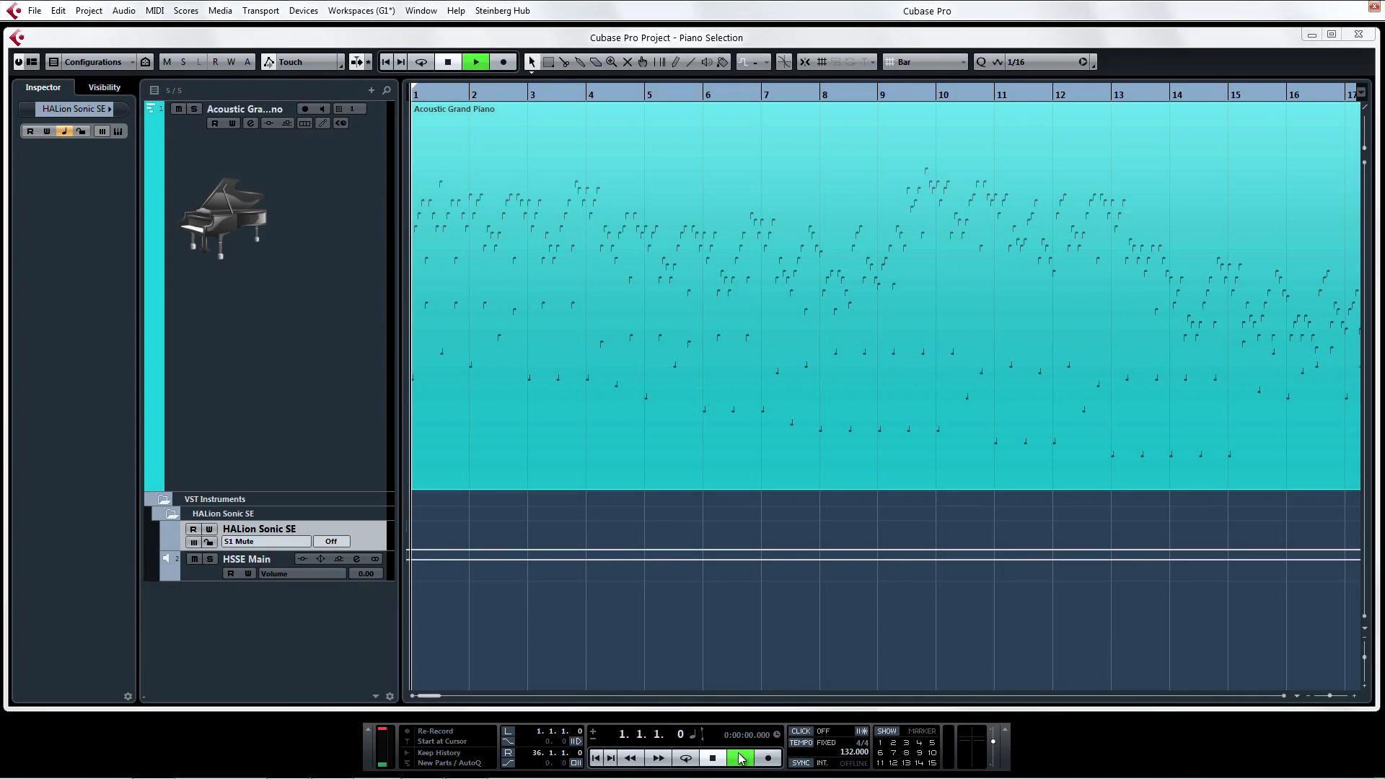
pyautogui.click(475, 60)
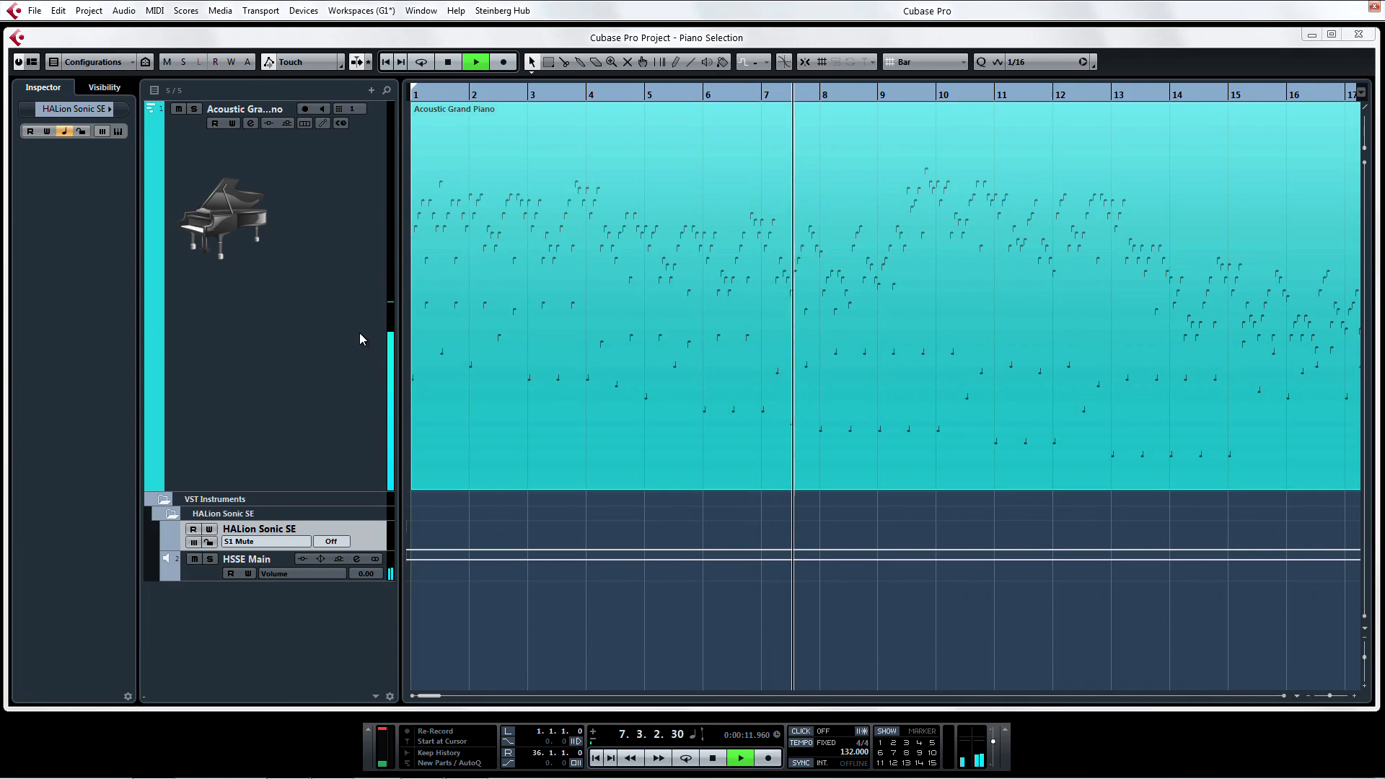
pyautogui.click(195, 109)
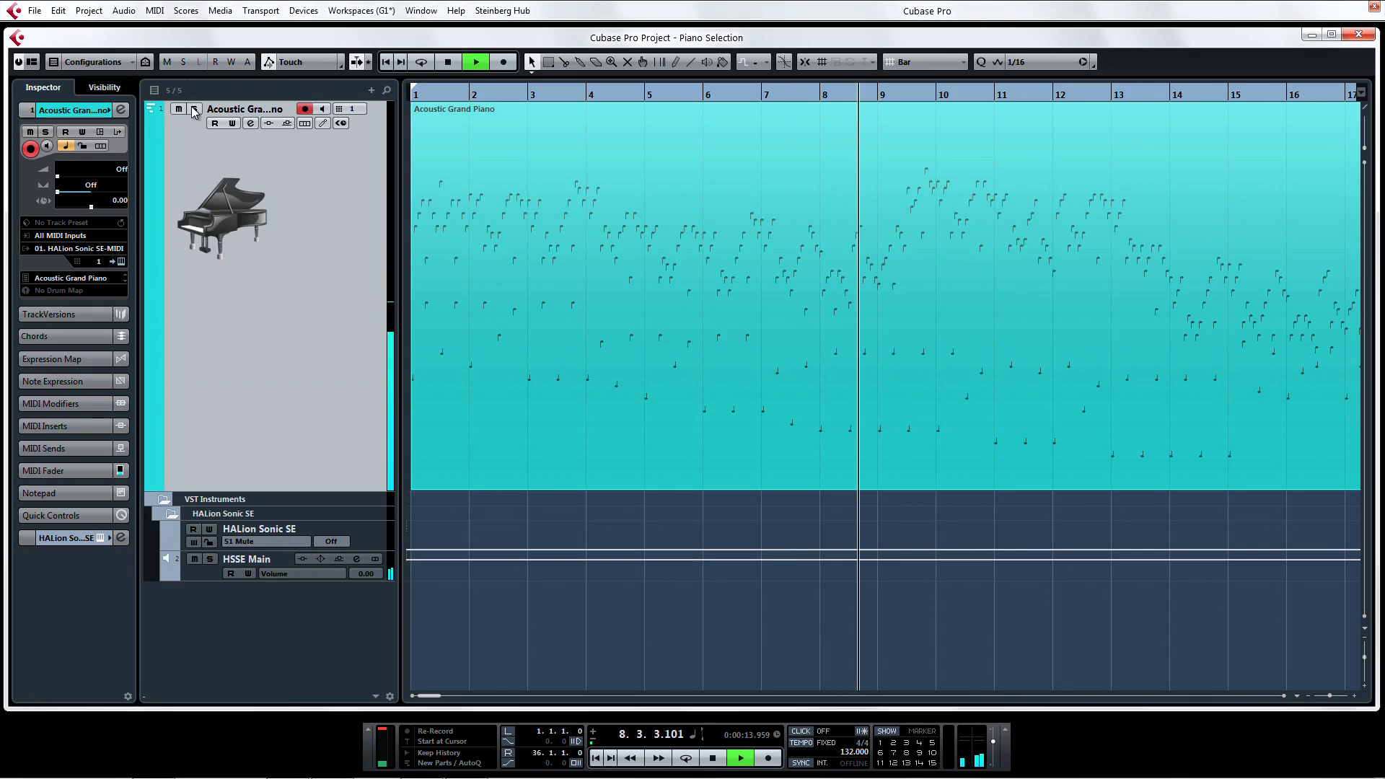
pyautogui.click(152, 10)
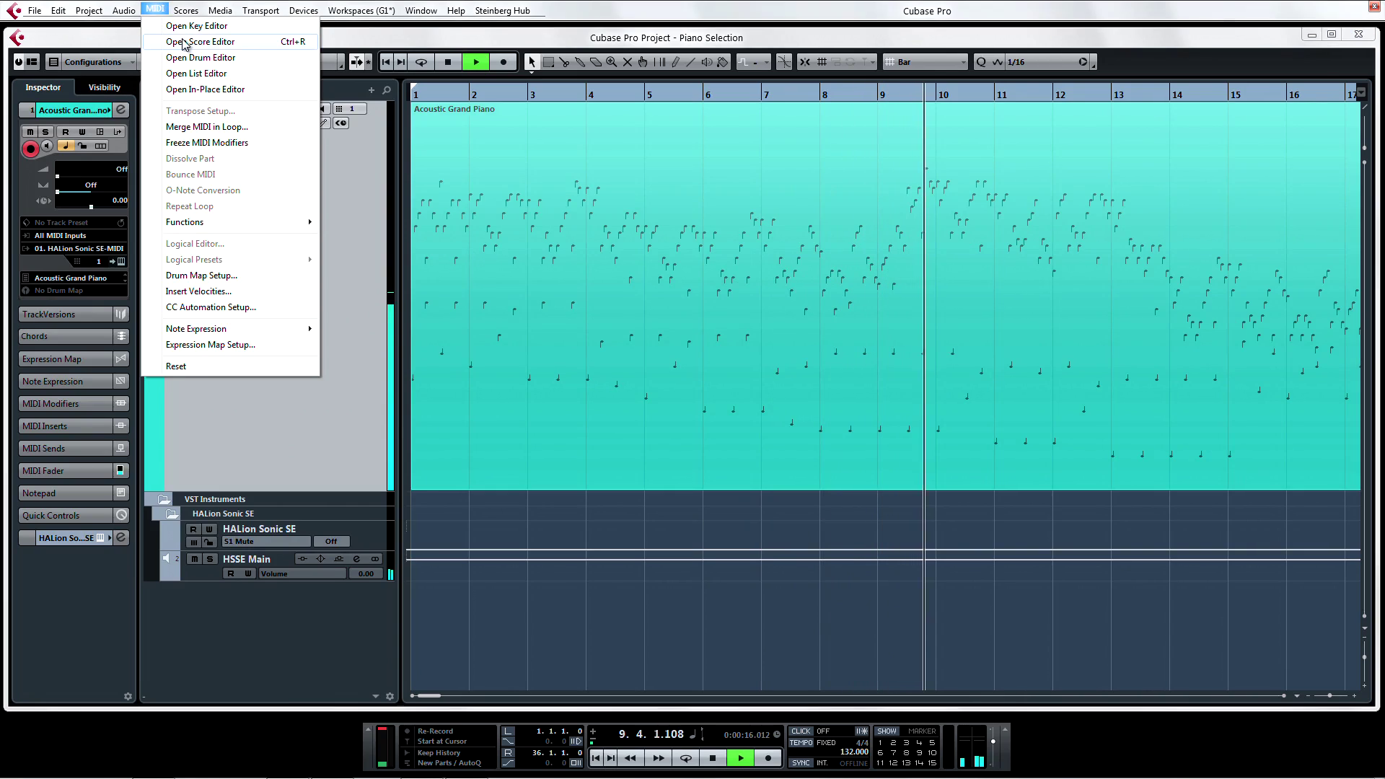
pyautogui.click(203, 41)
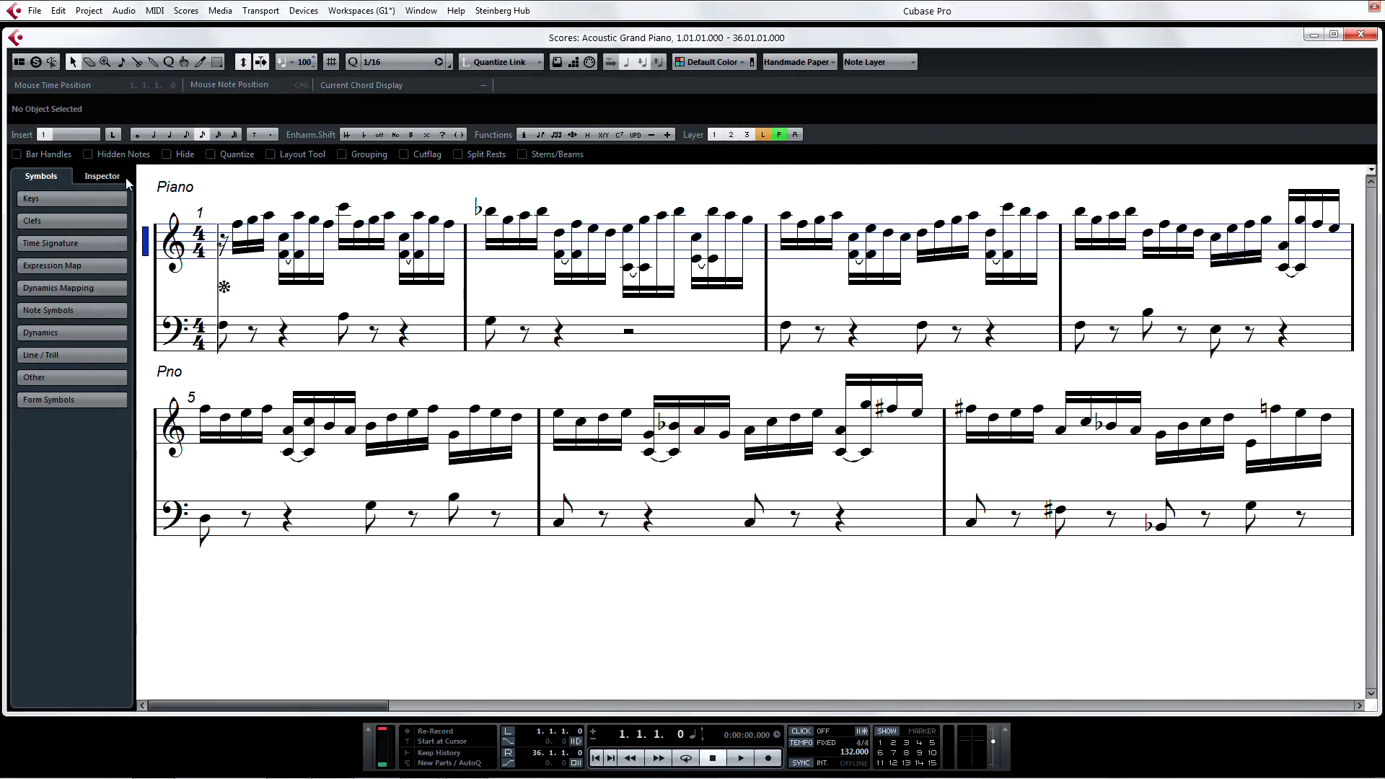
# - Reveal the Line/Trill symbols, then switch the Score Editor's left zone to the Inspector
pyautogui.click(32, 198)
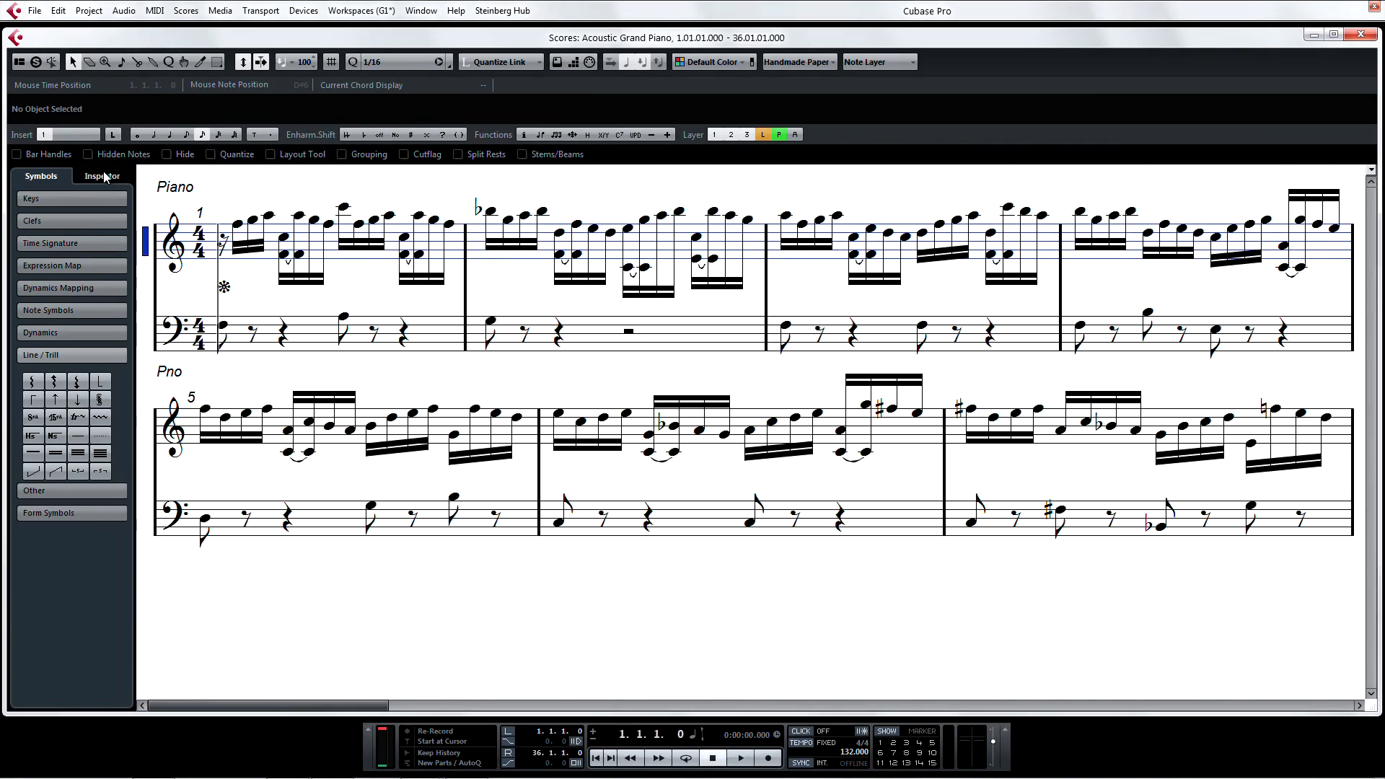
pyautogui.click(101, 176)
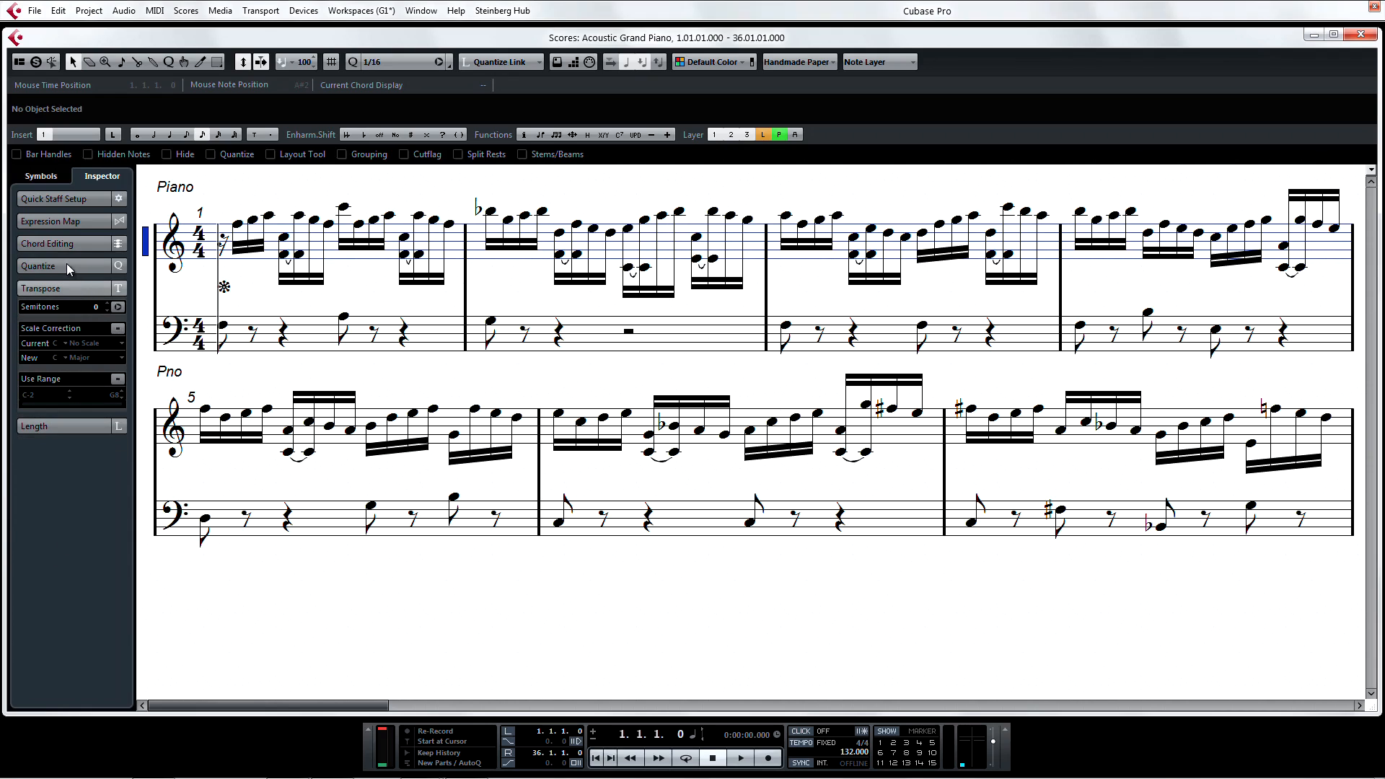
# - Expand Quantize, select bar 1's notes on both staves and remove them, leaving rests
pyautogui.click(37, 266)
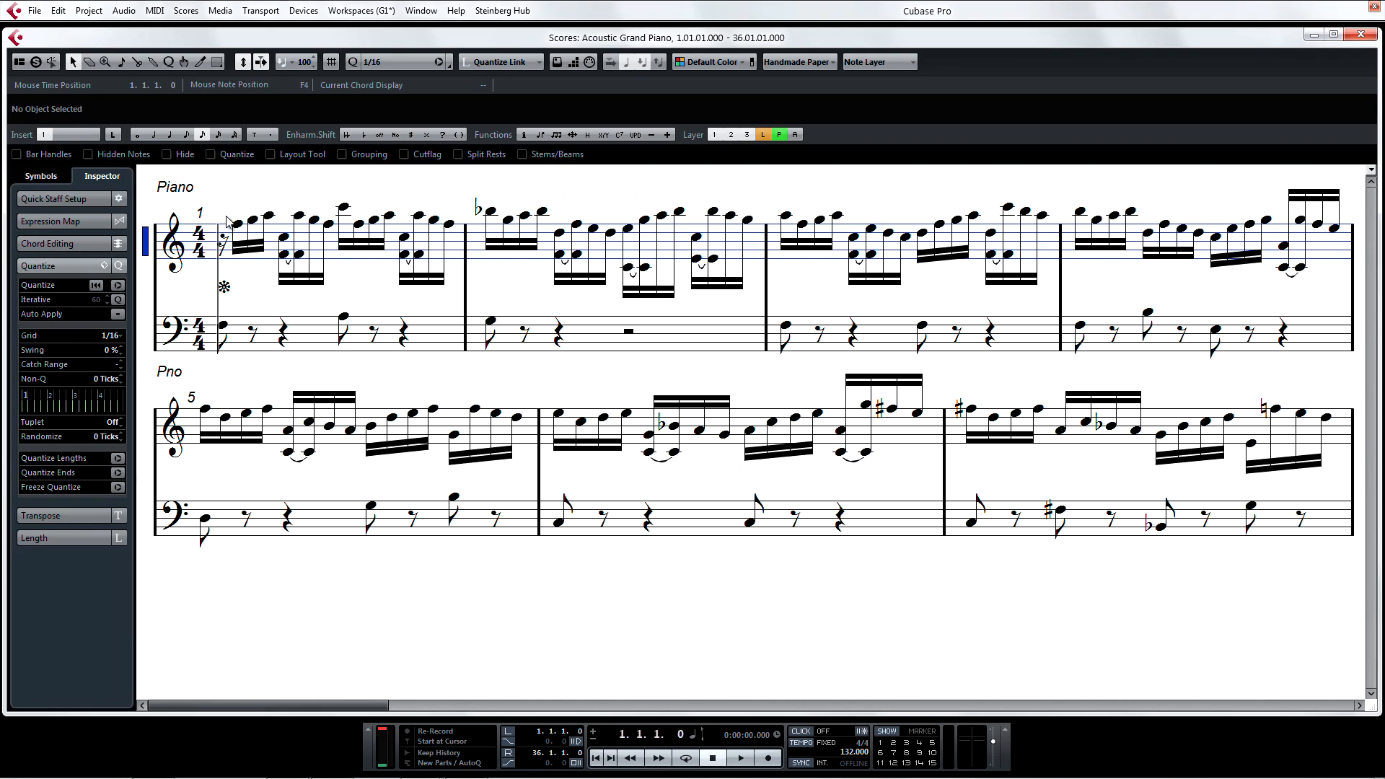
pyautogui.moveTo(217, 182); pyautogui.dragTo(468, 388)
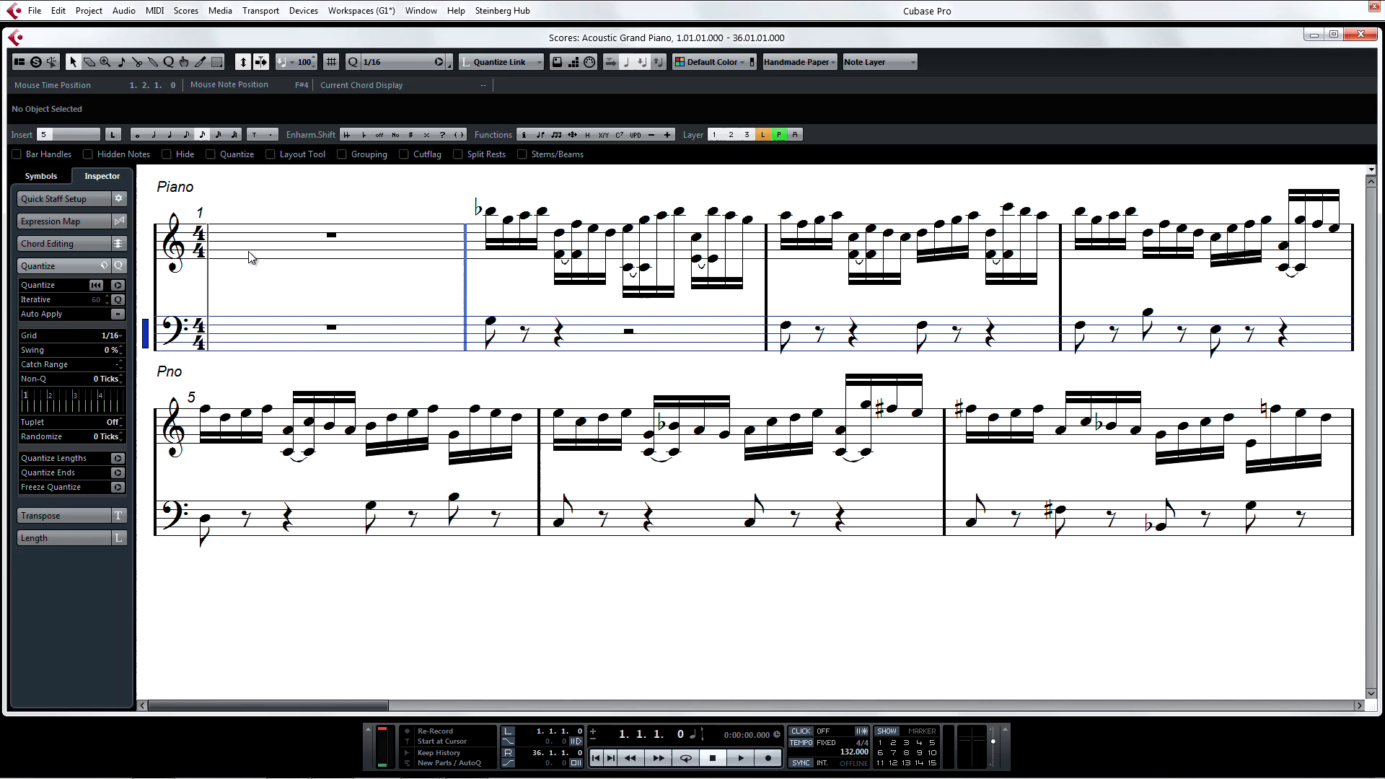
pyautogui.click(64, 243)
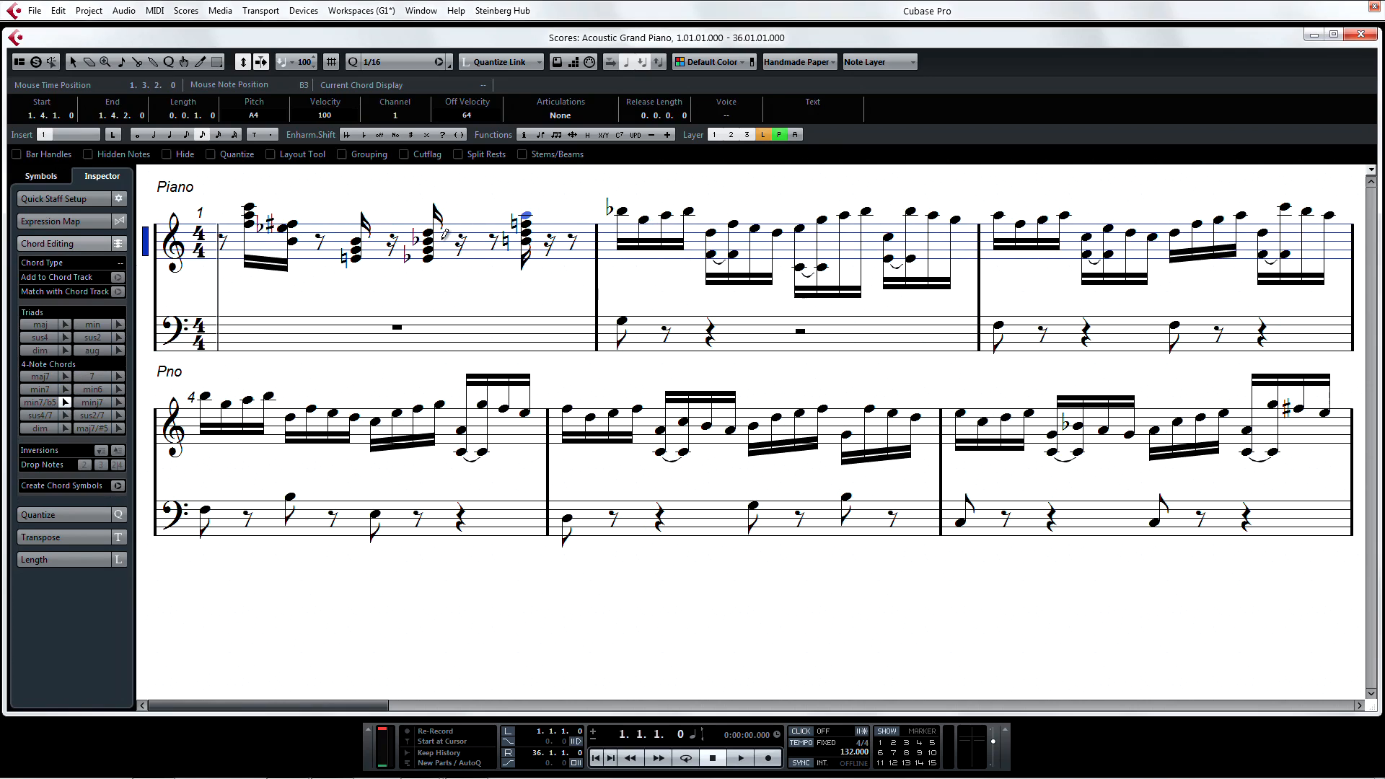
# - Select bar 1's E minor chord, change its inversion via Chord Editing, then restore the original
pyautogui.click(93, 325)
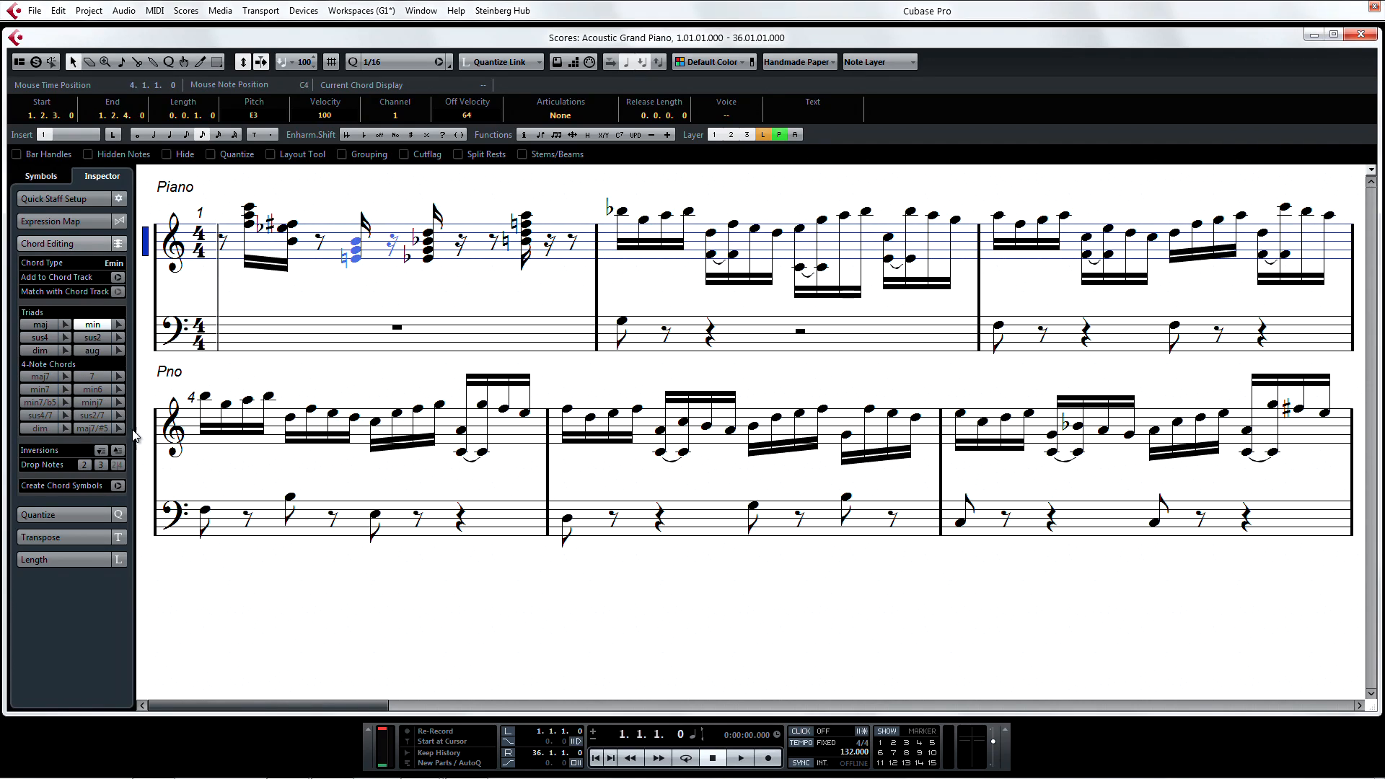
pyautogui.click(101, 451)
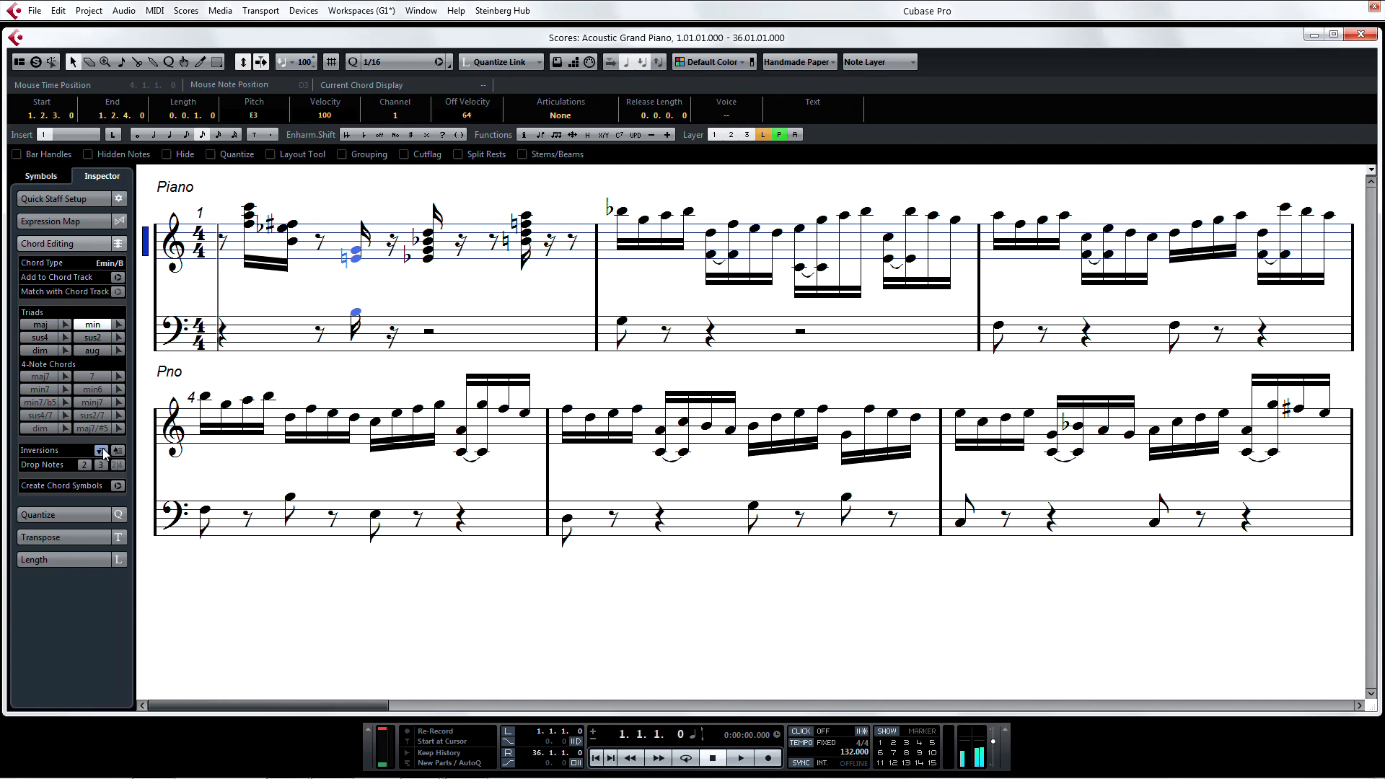
pyautogui.click(118, 450)
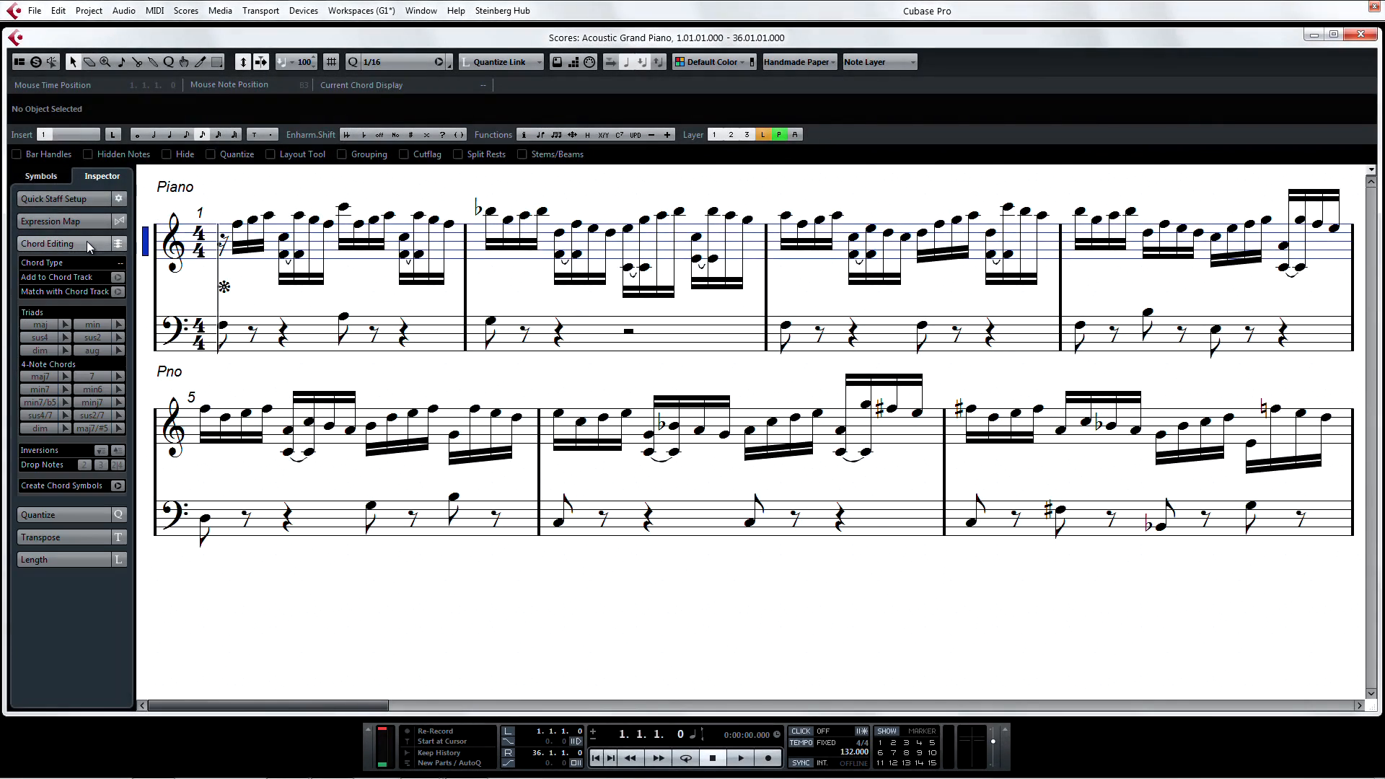
pyautogui.moveTo(42, 563)
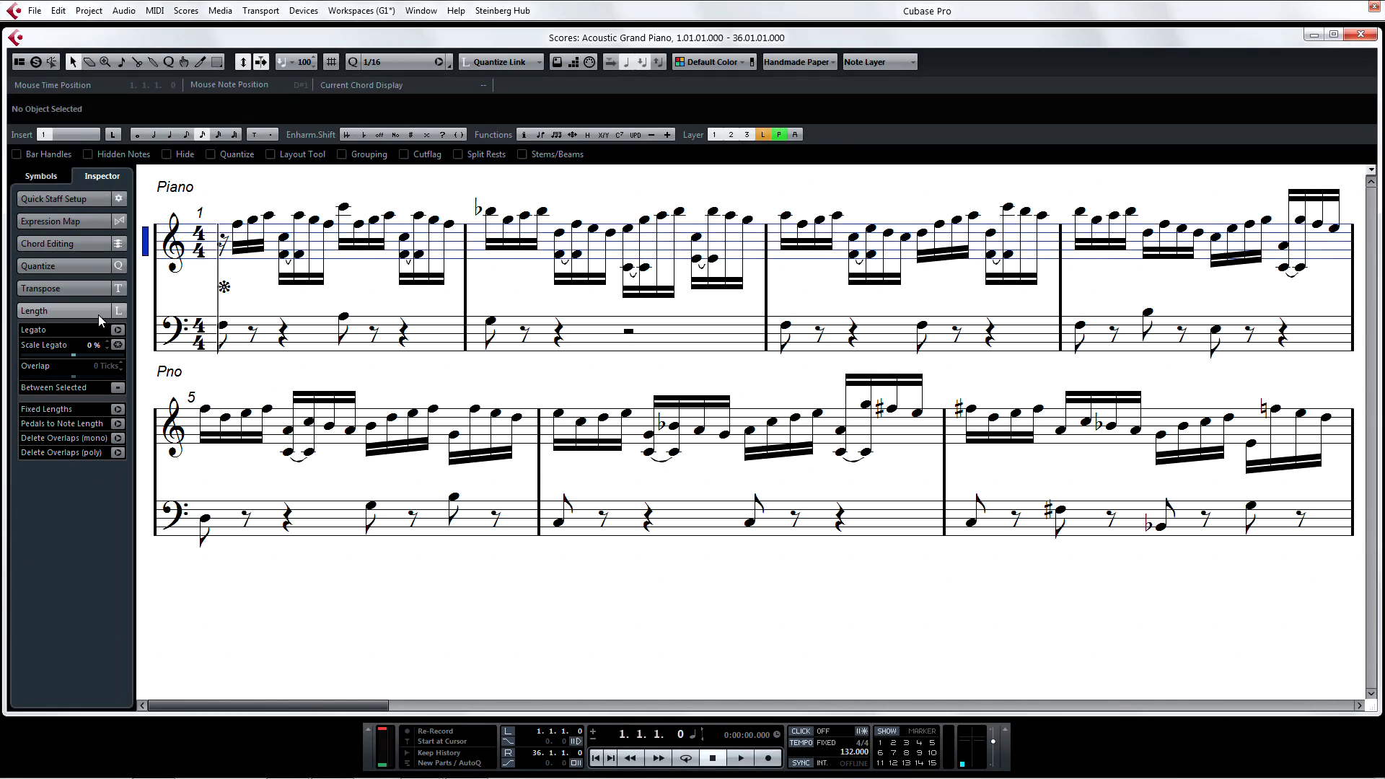
# - Expand the Transpose and then Quantize sections, showing the 1/16 grid with no swing
pyautogui.click(41, 287)
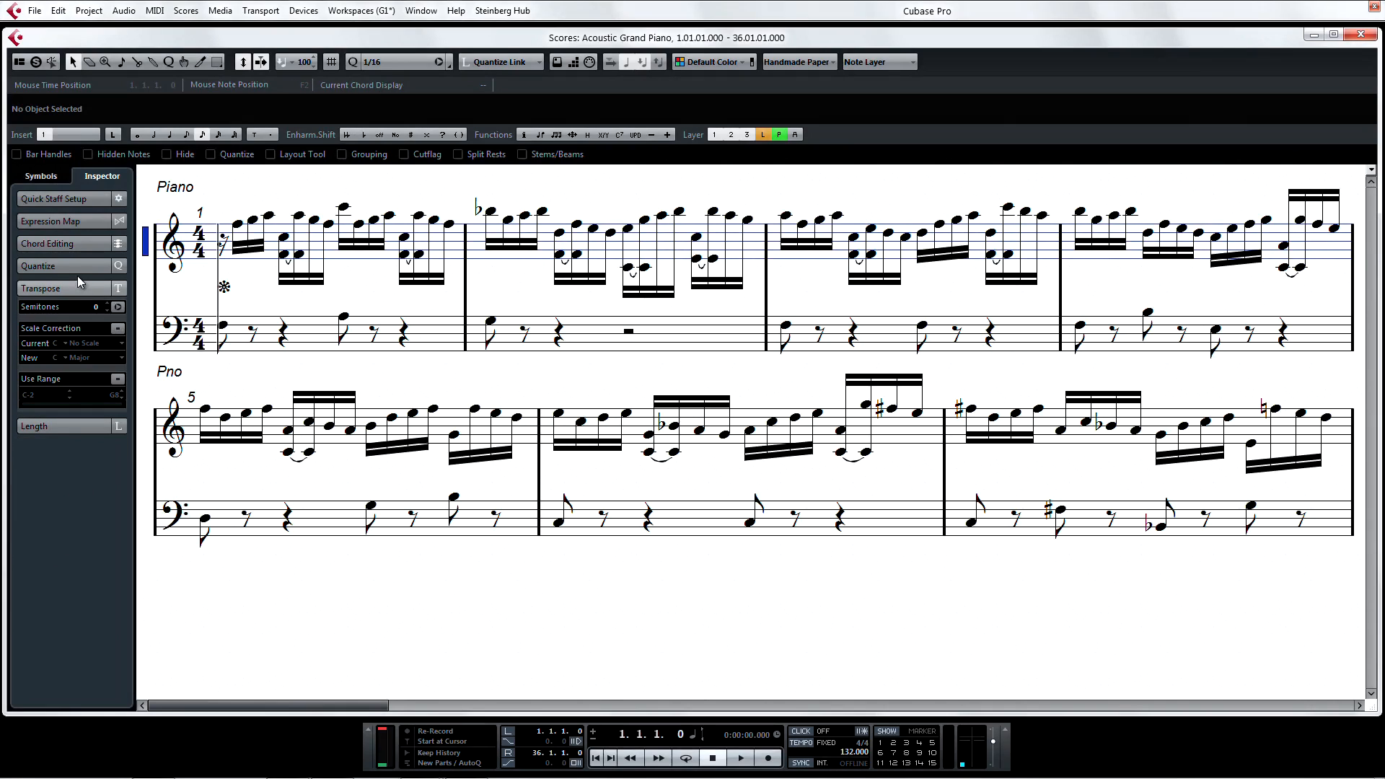
pyautogui.click(38, 266)
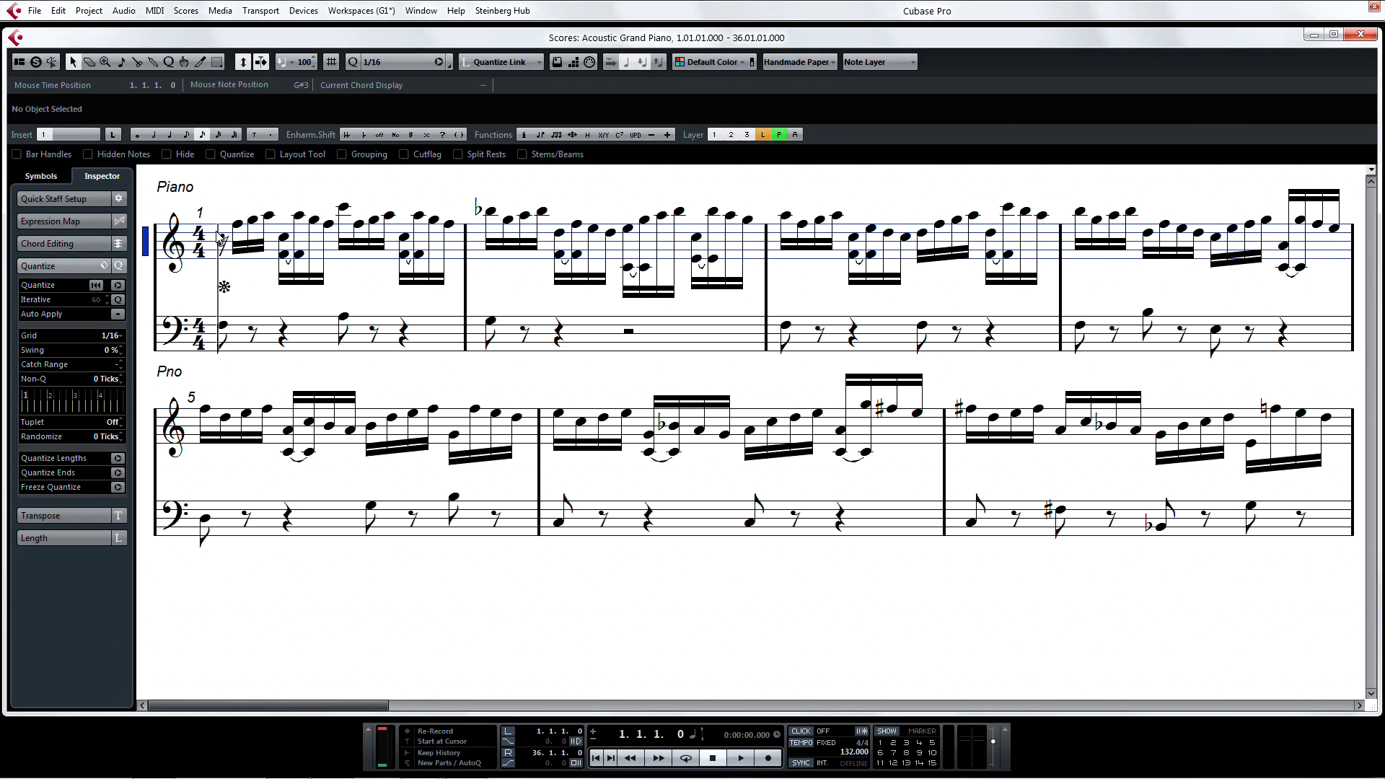